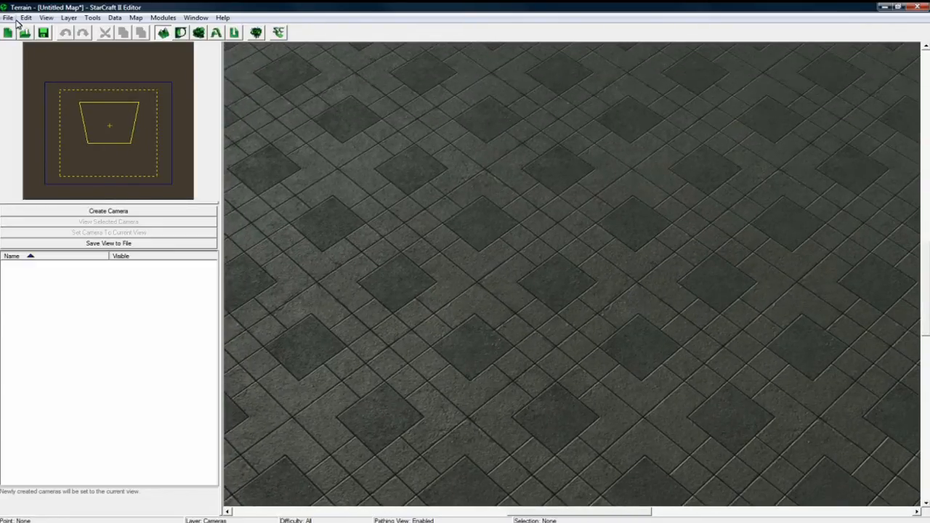
Create 'Untitled Map 1', an 80×80 melee map with Korhal (Urban) terrain
left_click(8, 32)
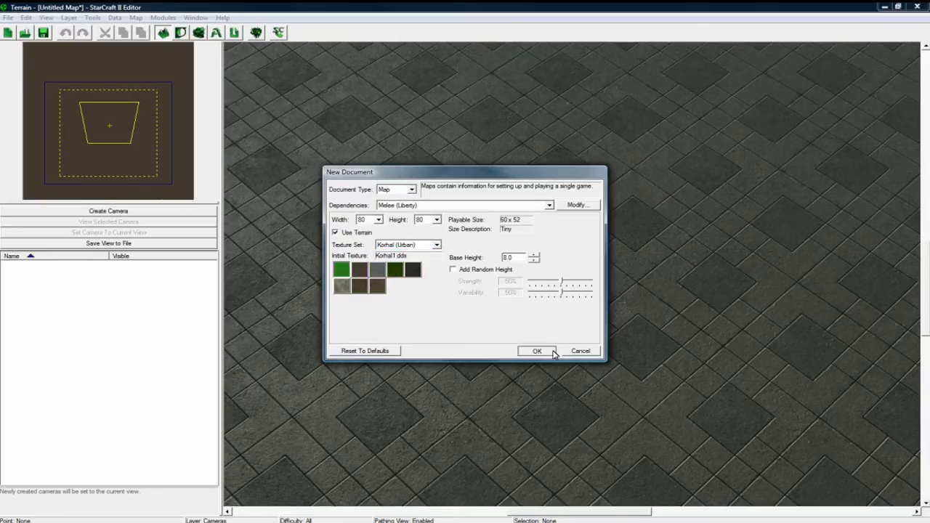
left_click(538, 351)
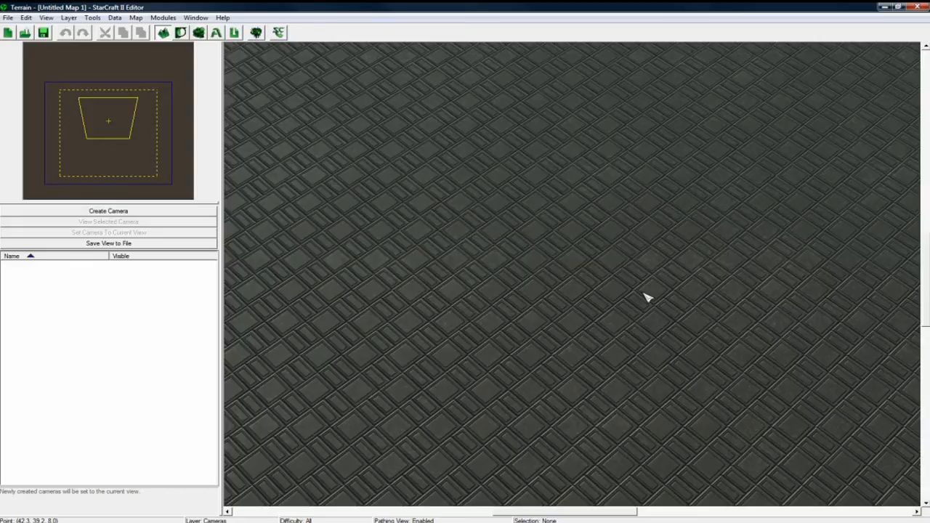
mouse_move(550, 296)
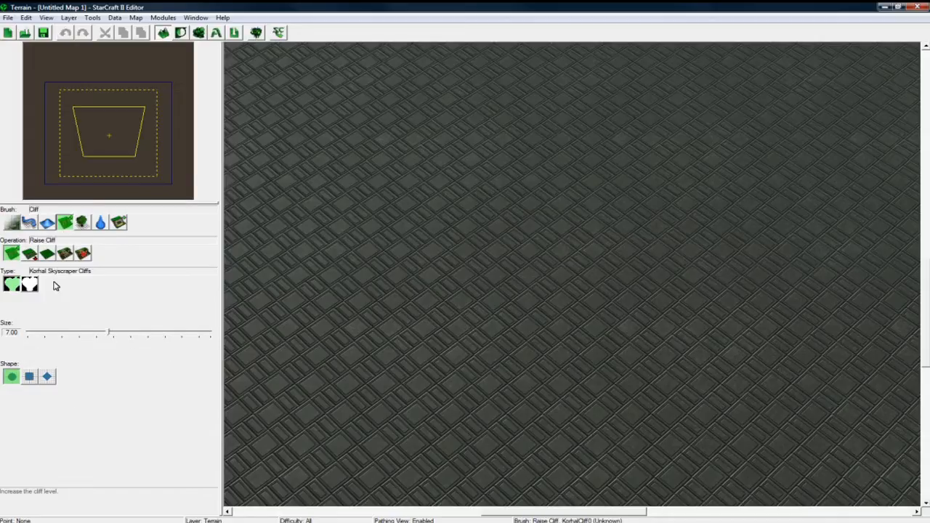
mouse_move(95, 340)
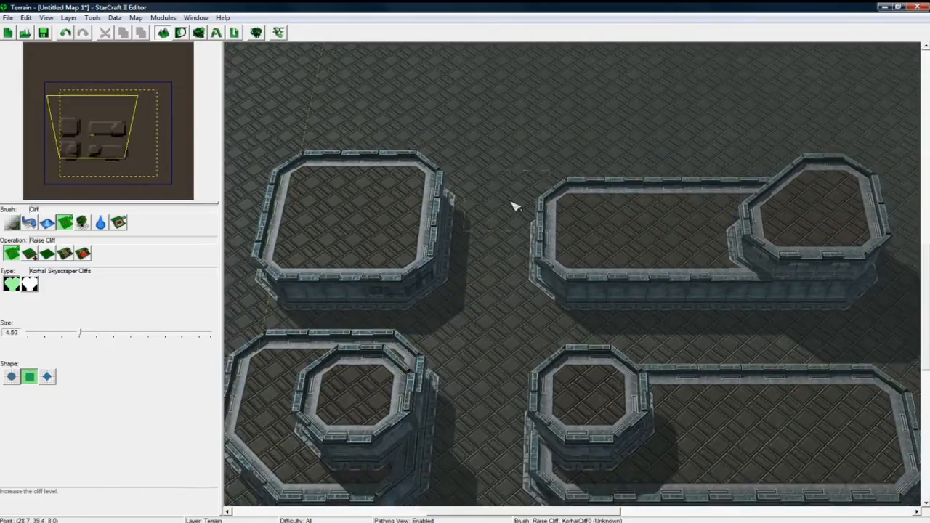
Open the Lighting editor for the Korhal light's 00:00:00 time-of-day entry from the Data Editor
left_click(136, 17)
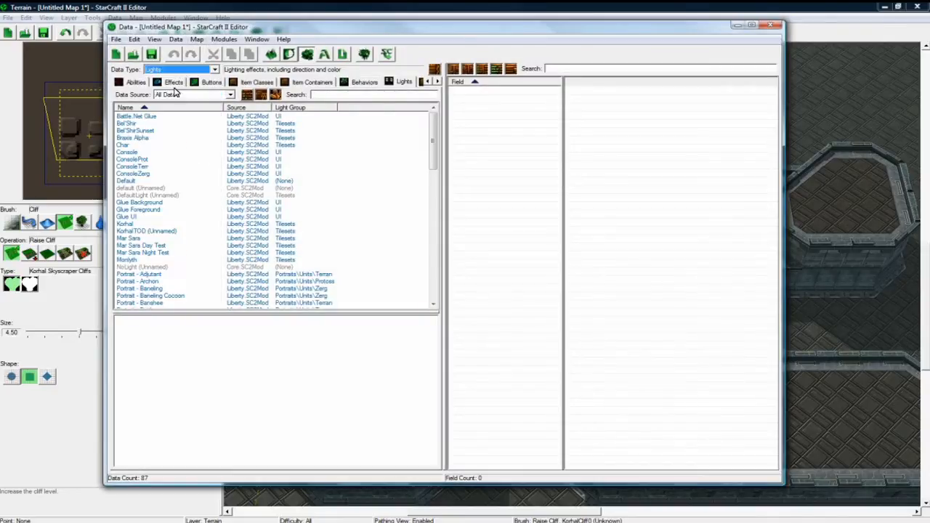
mouse_move(138, 227)
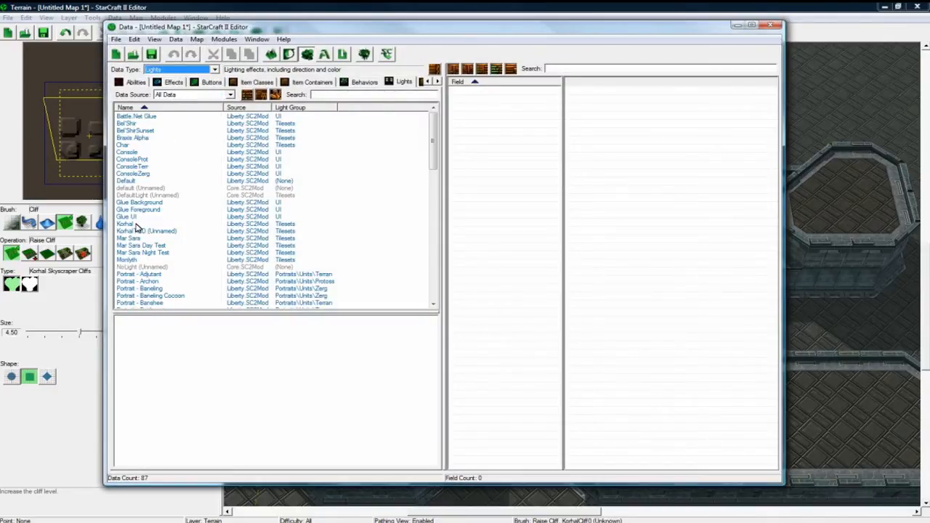
left_click(125, 224)
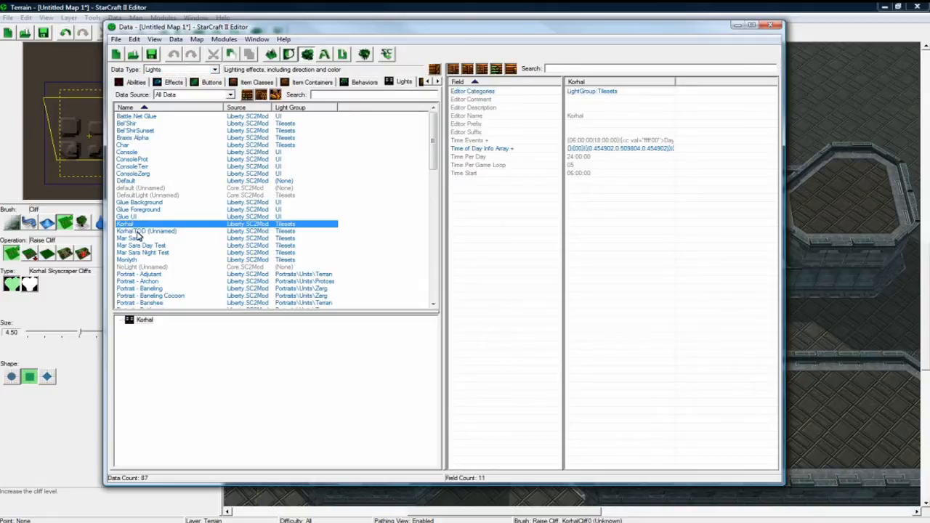
left_click(618, 148)
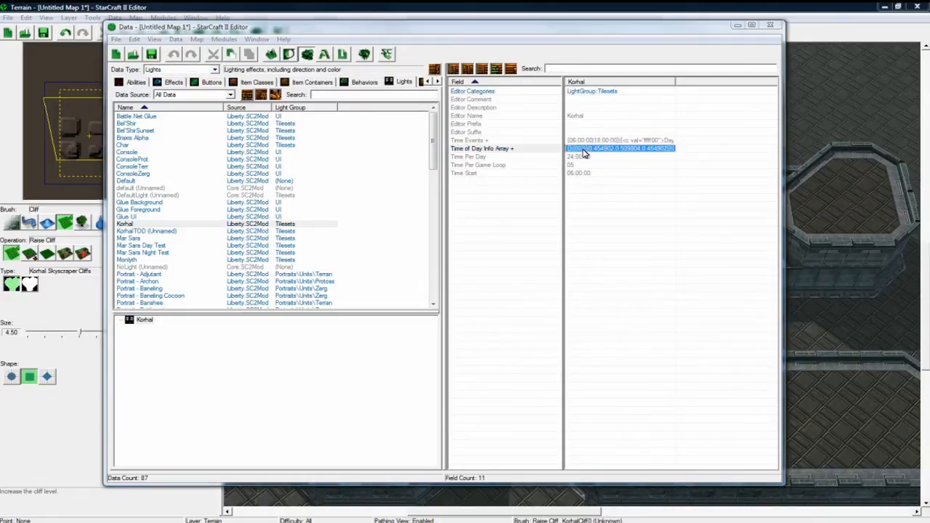
double_click(619, 149)
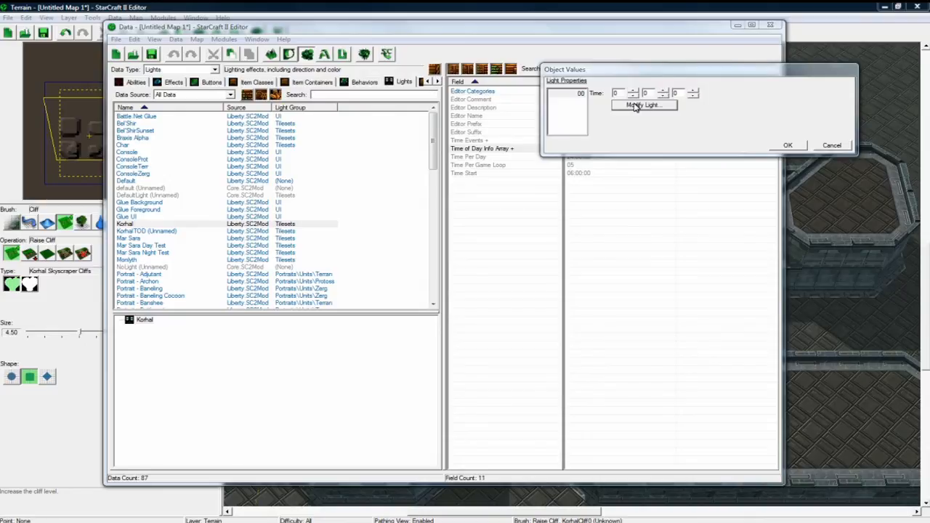
left_click(642, 105)
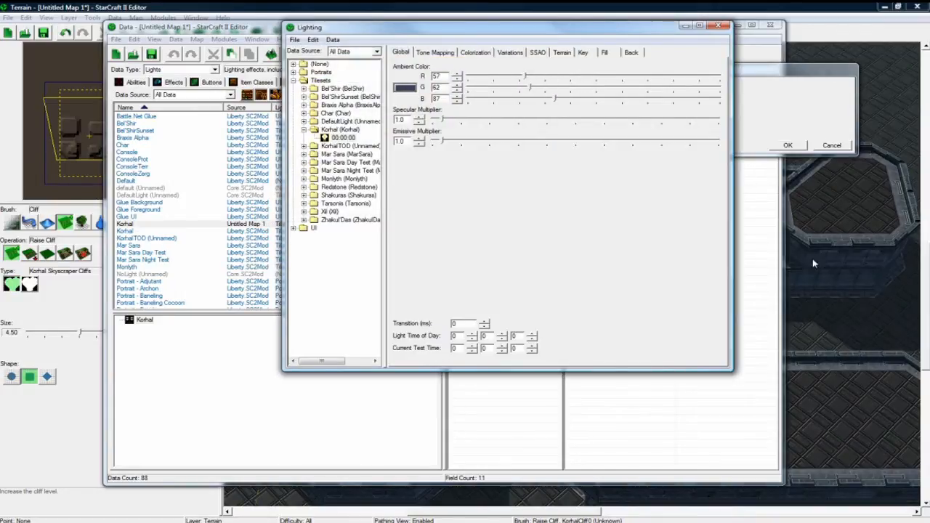
Set Korhal tone mapping to exposure 1.175, bloom threshold 0.3 and diffuse 3.68
left_click(435, 52)
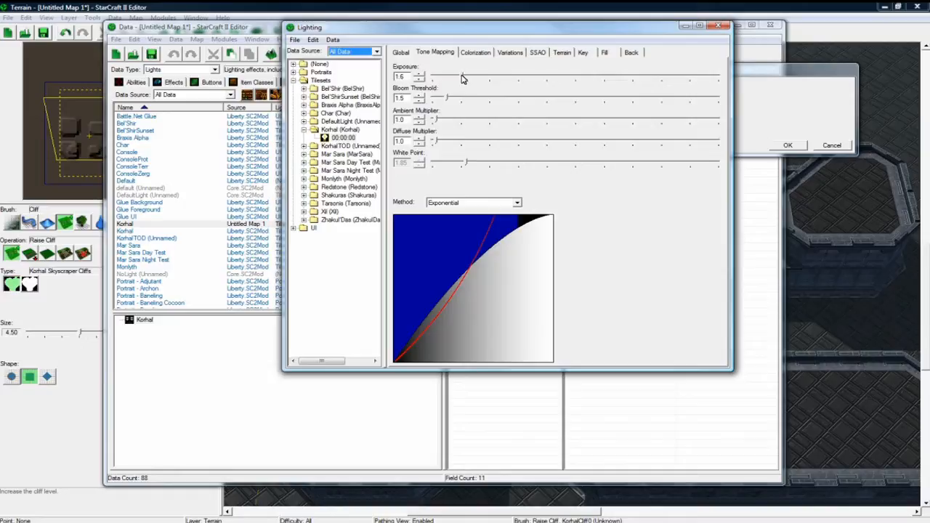
left_click_drag(454, 77, 440, 76)
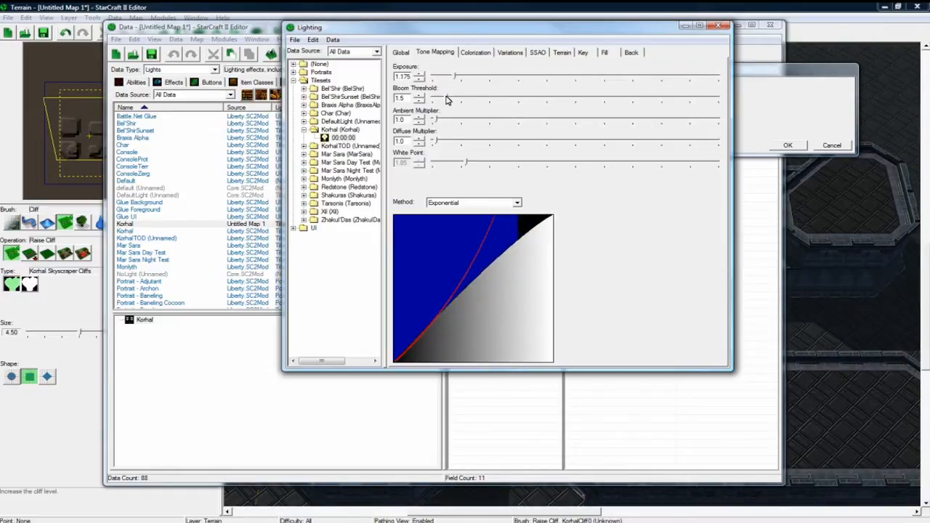
left_click_drag(451, 98, 436, 98)
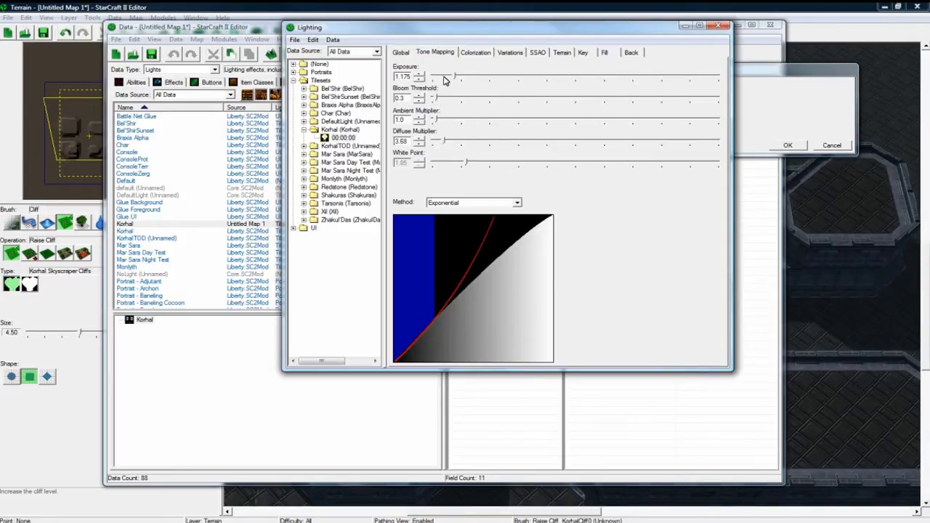
left_click(475, 52)
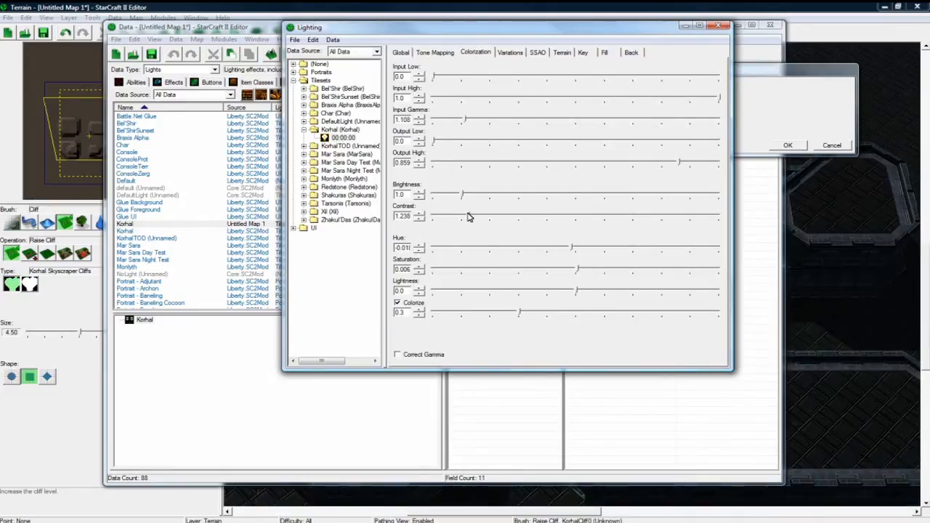
Raise contrast to 1.354, shift hue negative toward blue, and close the Lighting window
left_click_drag(463, 216, 479, 217)
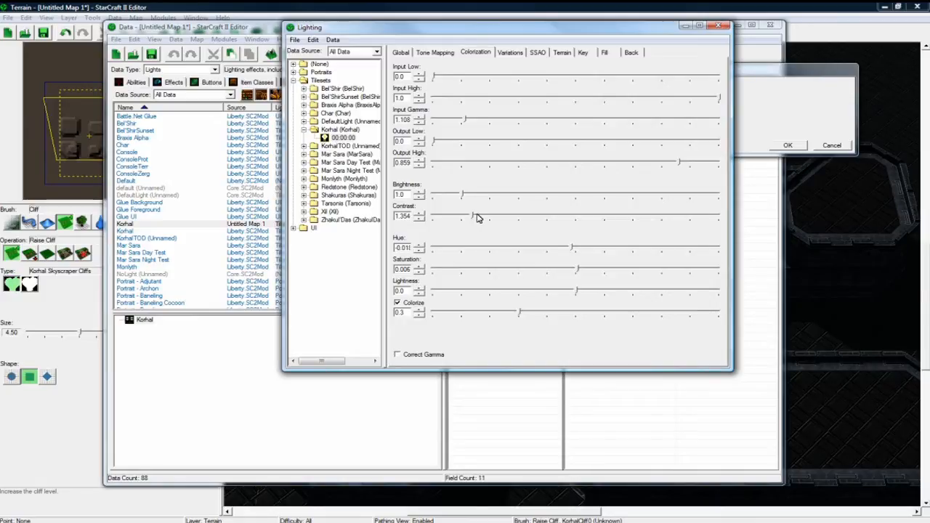
mouse_move(510, 229)
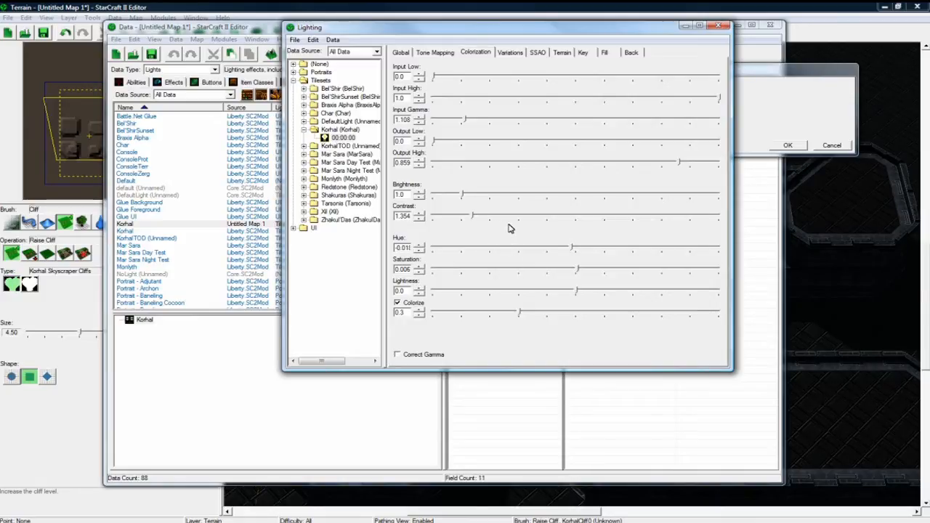
mouse_move(571, 251)
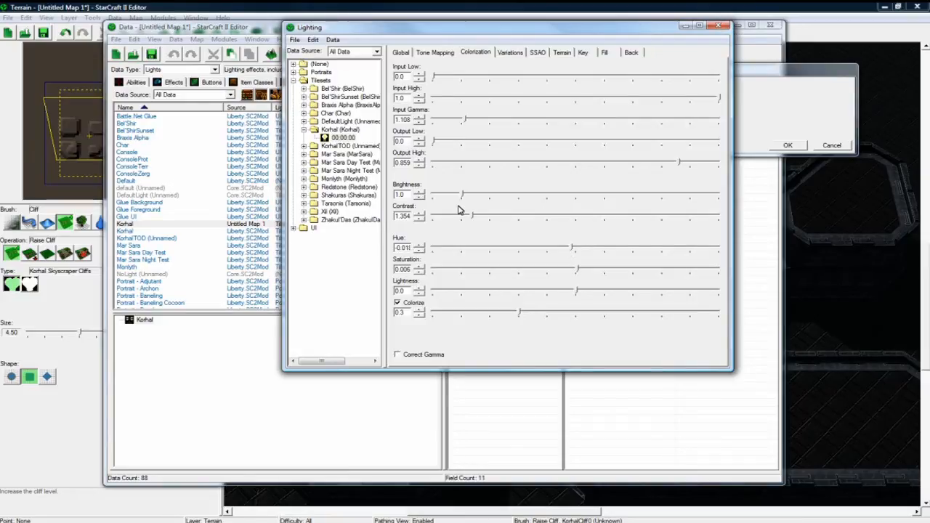
mouse_move(572, 251)
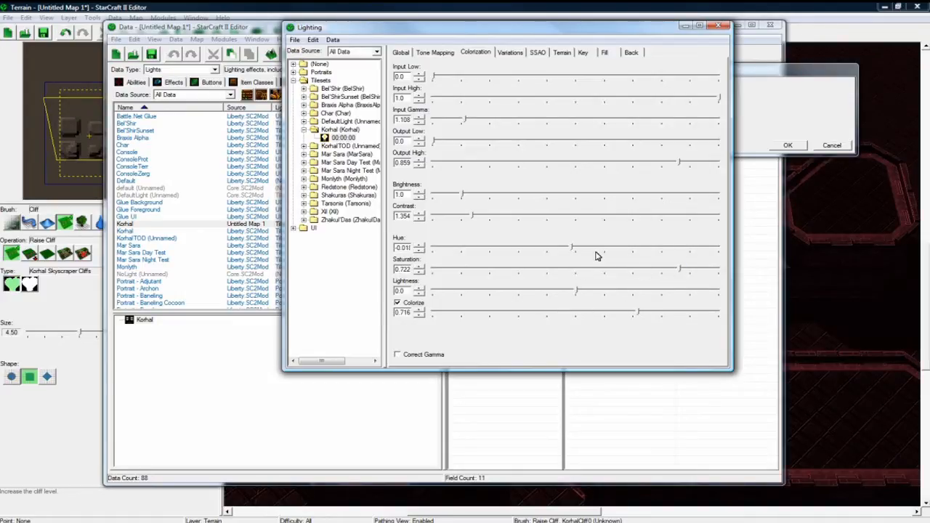
left_click_drag(598, 248, 509, 248)
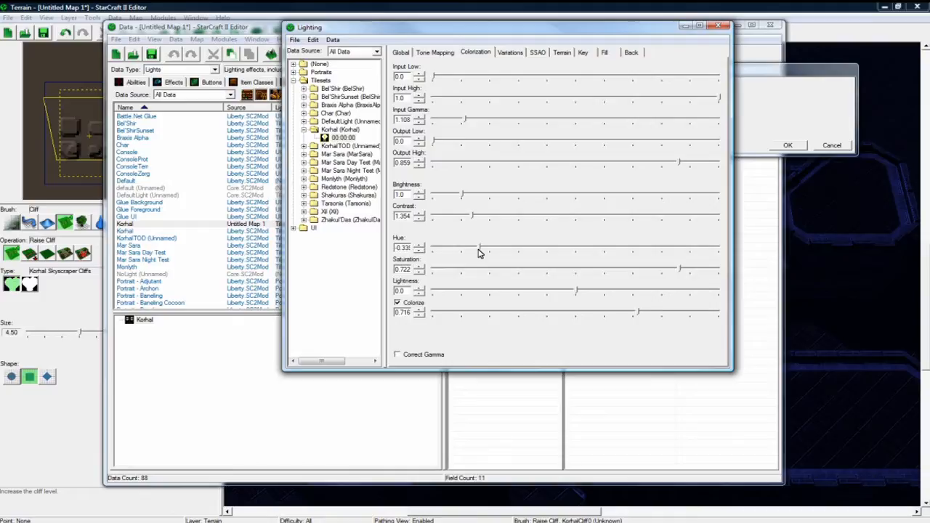
left_click(400, 52)
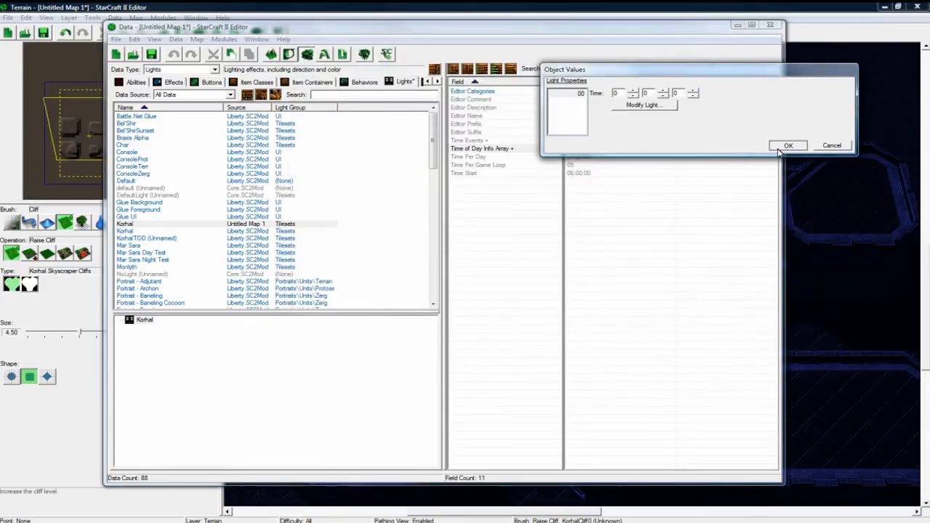
Confirm the time-of-day light values and pick another Korhal ground texture
left_click(789, 145)
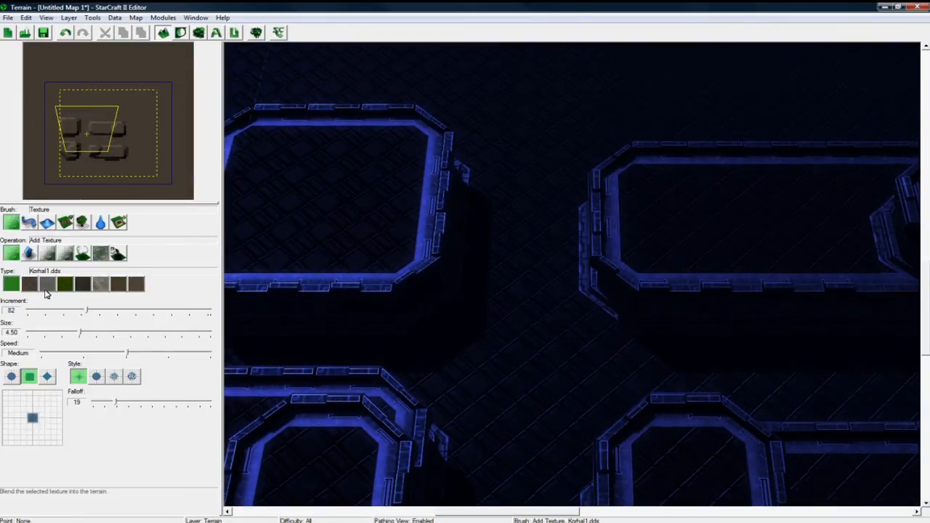
left_click(99, 283)
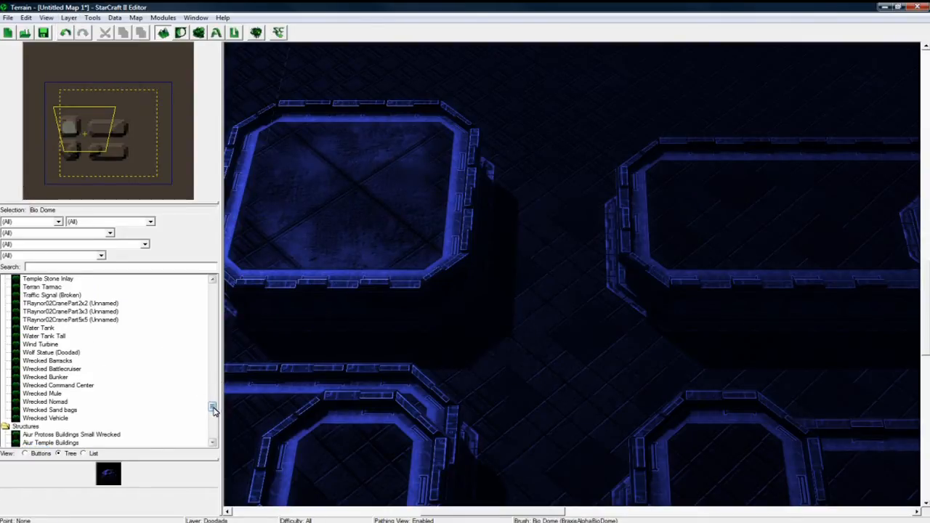
Place a Water Tank doodad among the skyscraper cliff blocks
left_click(38, 328)
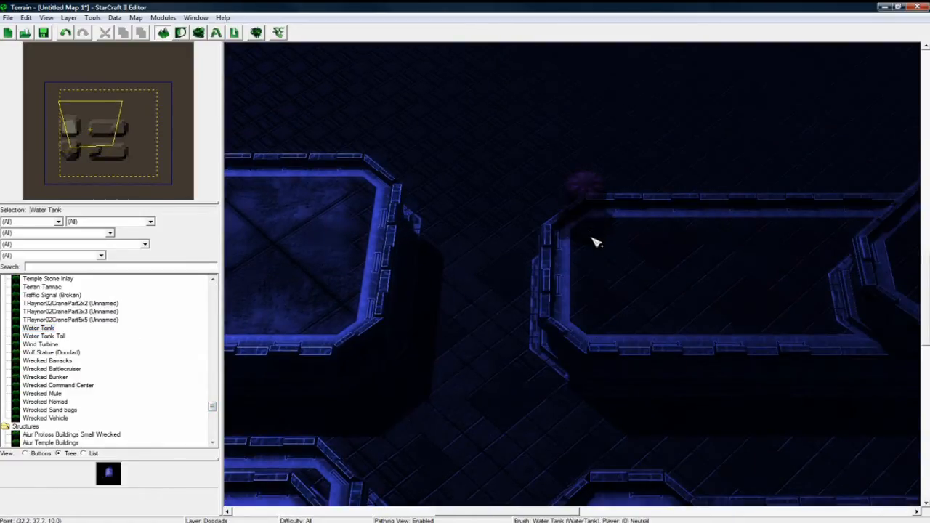
left_click(59, 385)
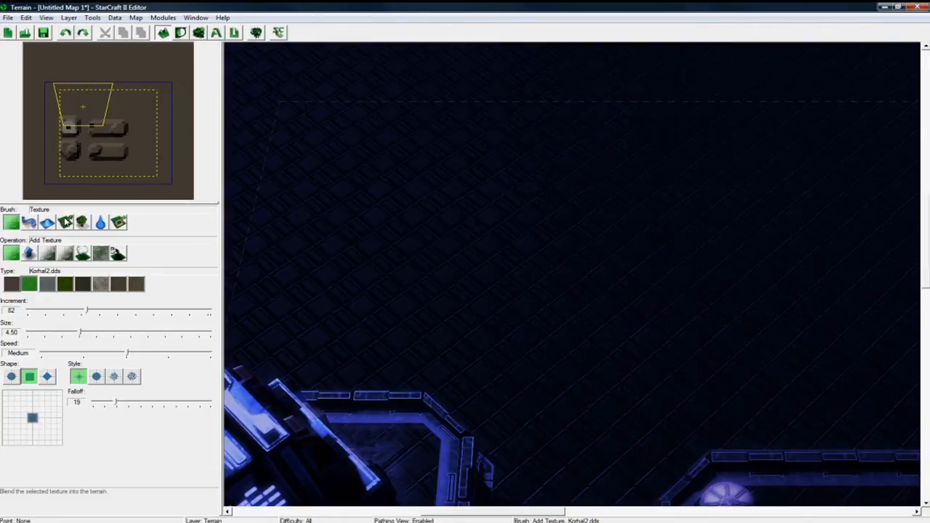
left_click(64, 222)
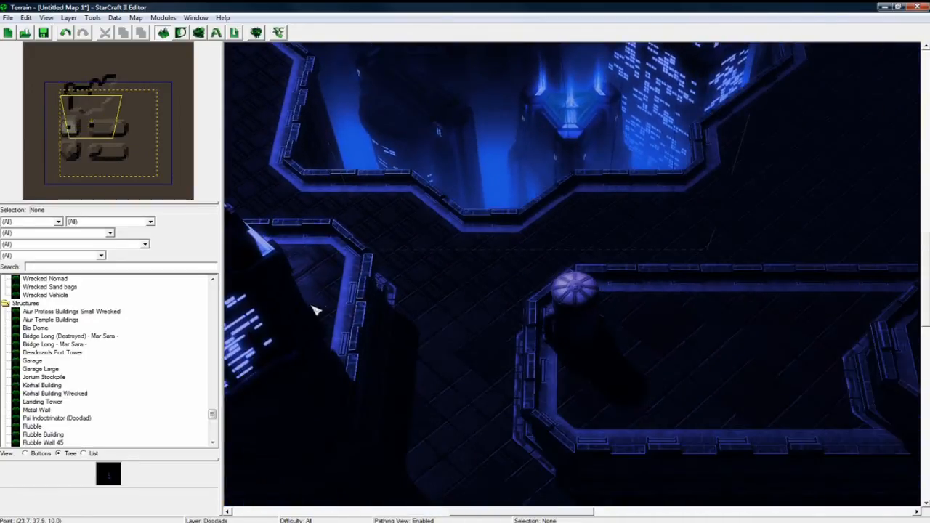
left_click(36, 410)
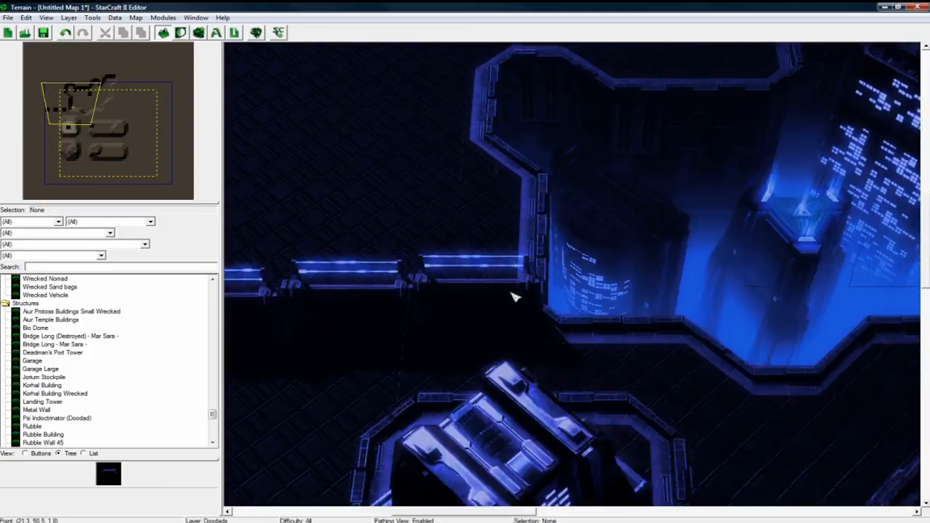
left_click(42, 402)
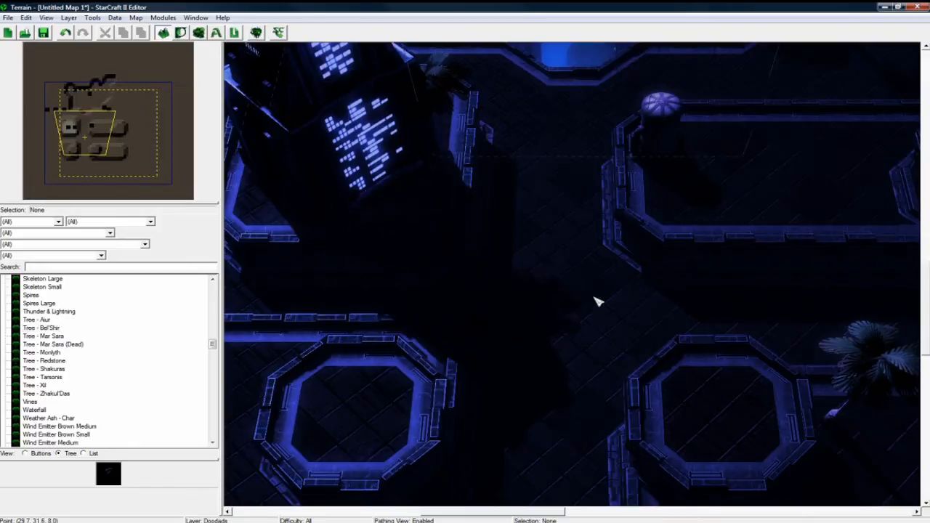
mouse_move(75, 395)
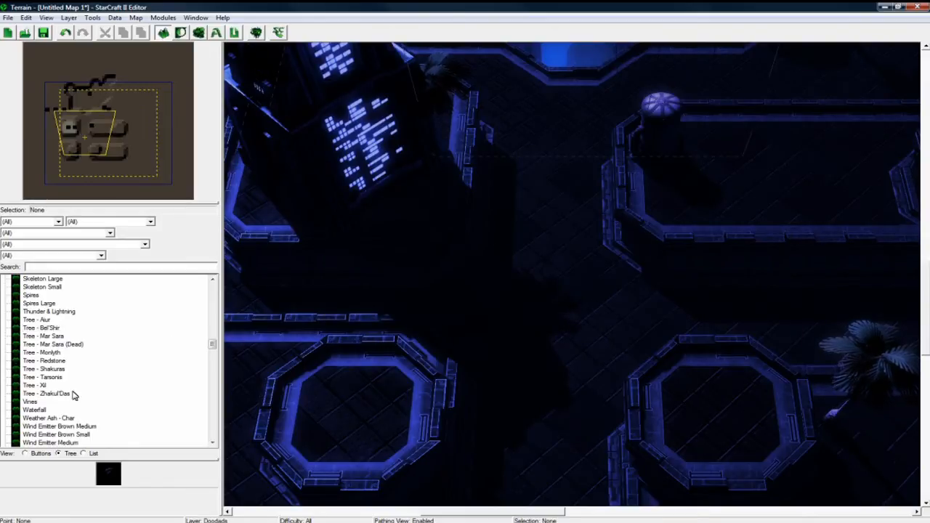
Place a Store Front doodad on the platform wall and confirm its new rotation
left_click(53, 343)
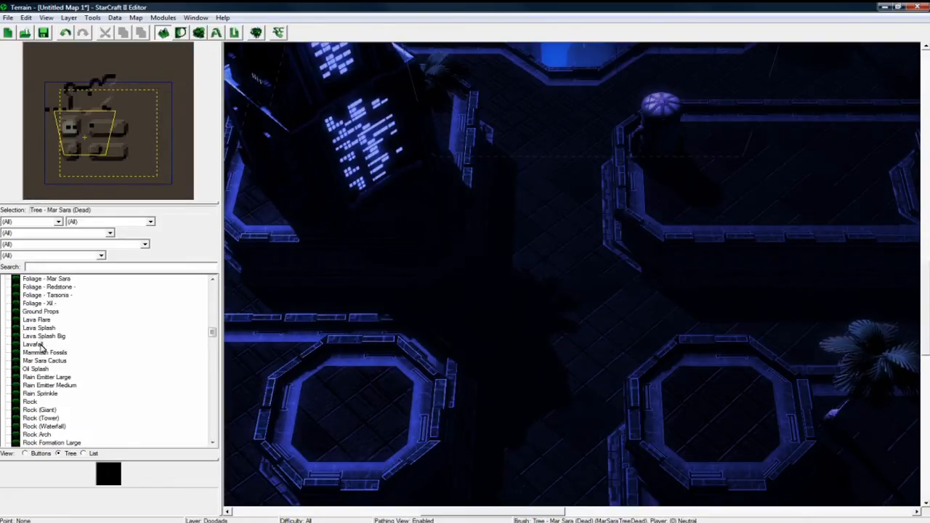
scroll("down", 3)
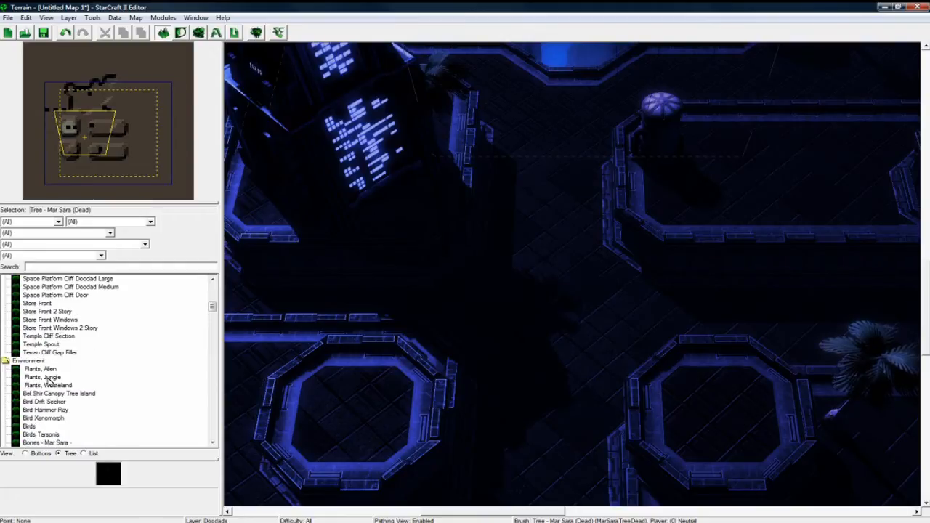
left_click(37, 377)
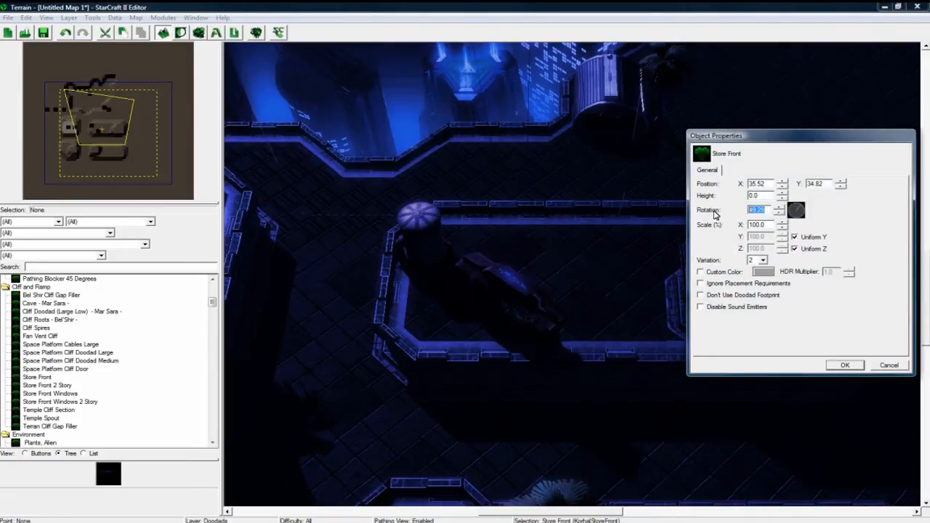
left_click(845, 365)
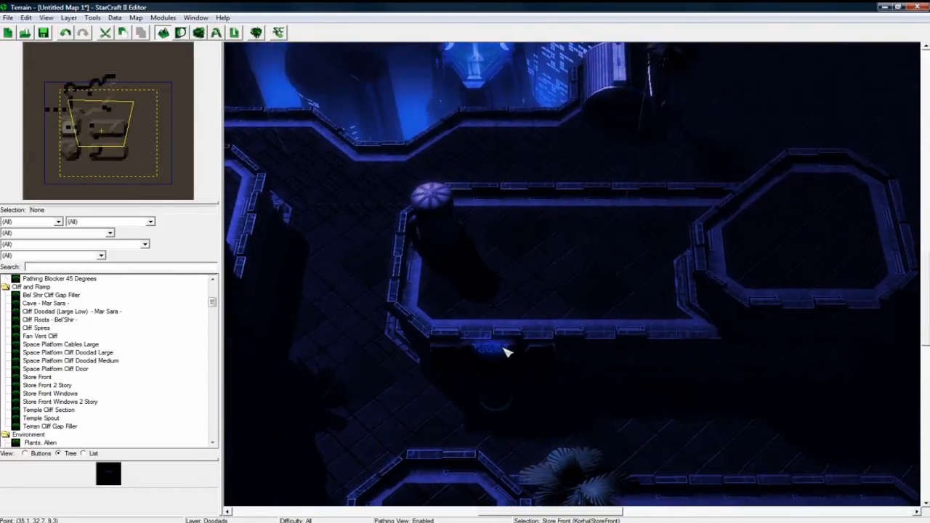
Select the Store Front Windows doodad and scroll further down the doodad list
left_click(37, 376)
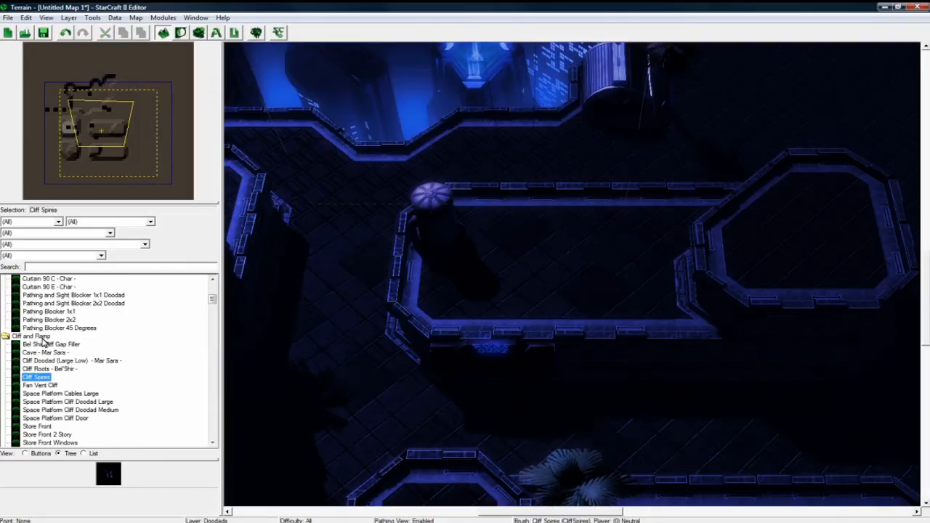
left_click(50, 394)
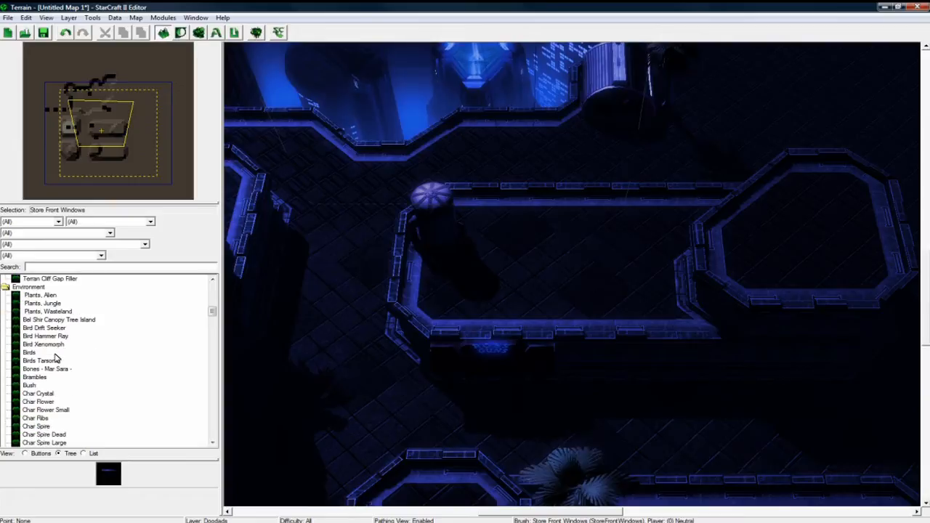
scroll("down", 3)
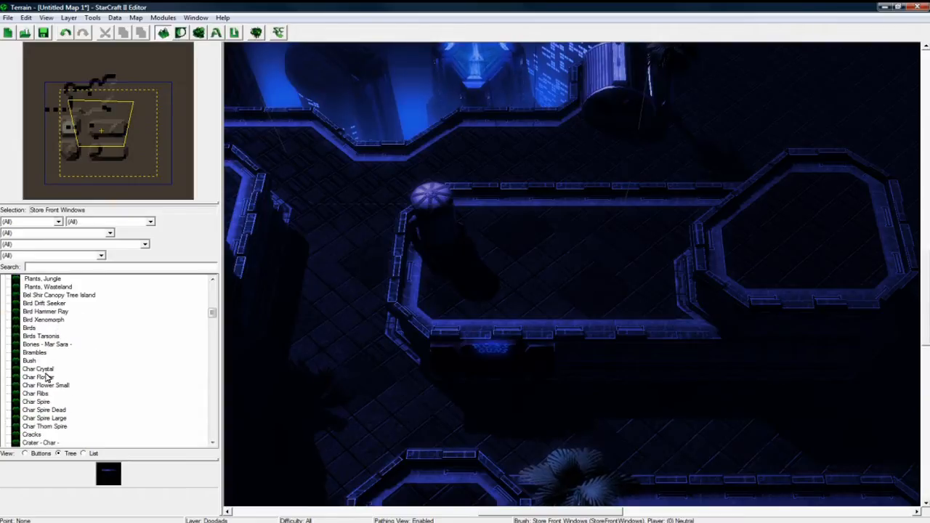
scroll("down", 3)
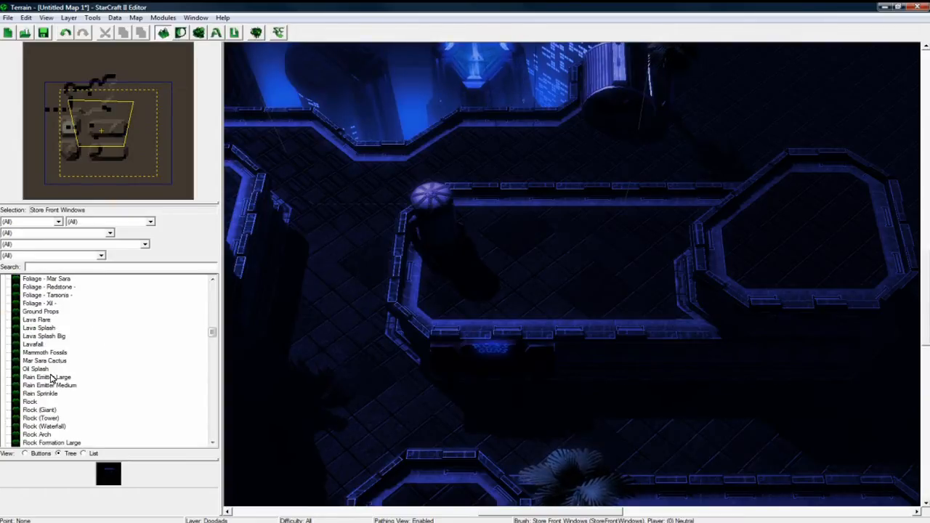
scroll("down", 3)
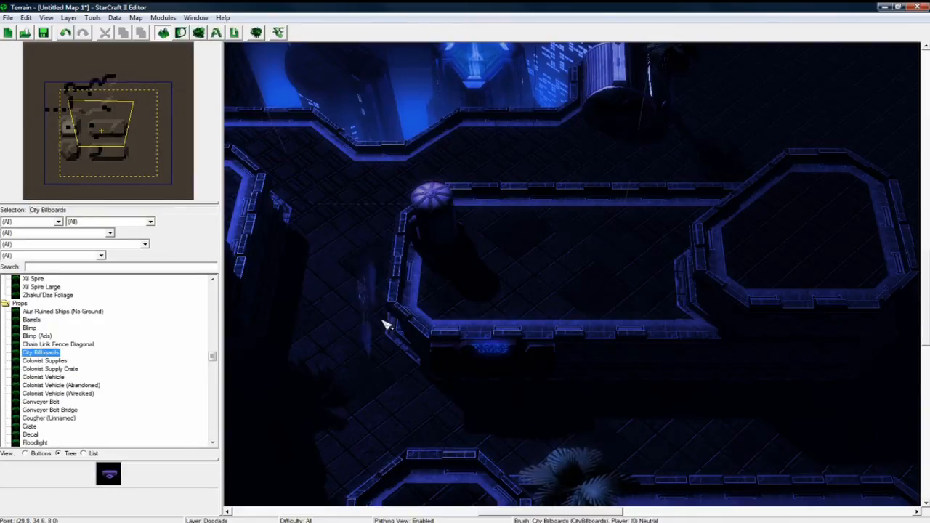
Place a City Billboard rotated 270° and paste a copy onto the lower platform
left_click(523, 262)
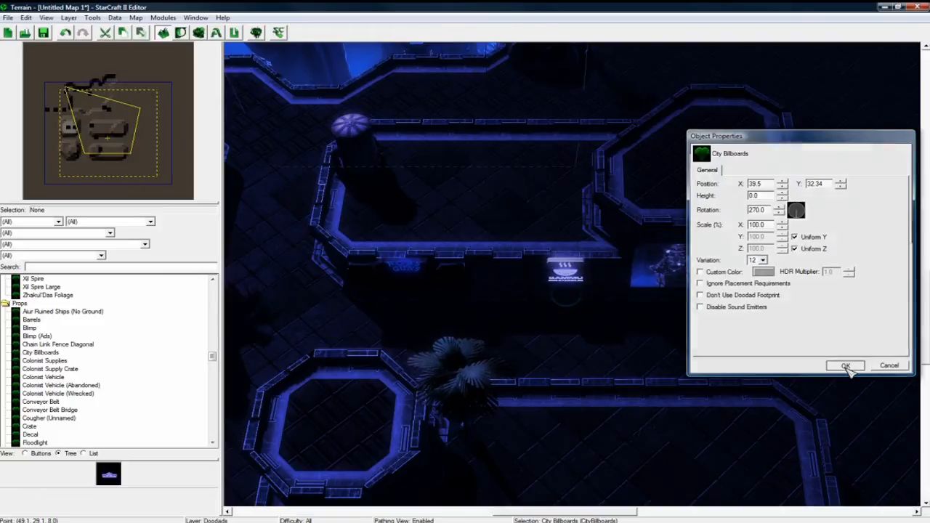
left_click(846, 366)
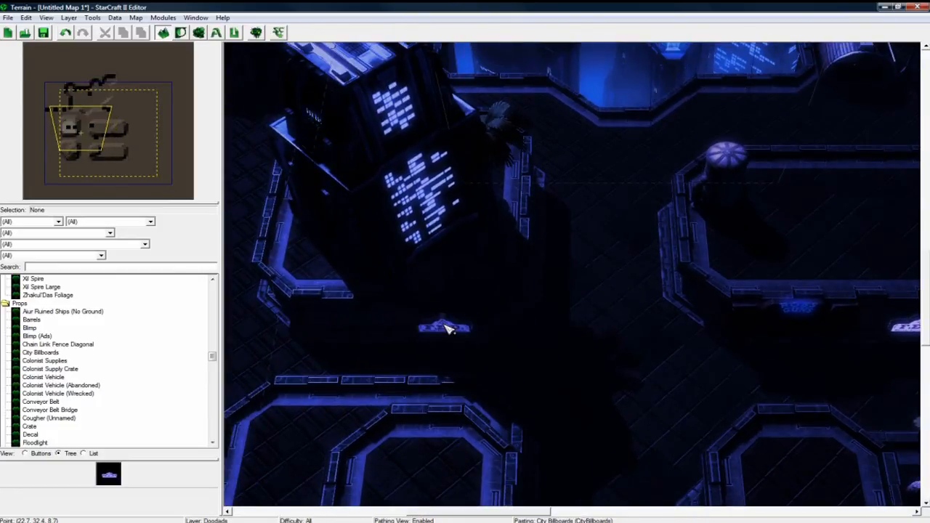
double_click(445, 328)
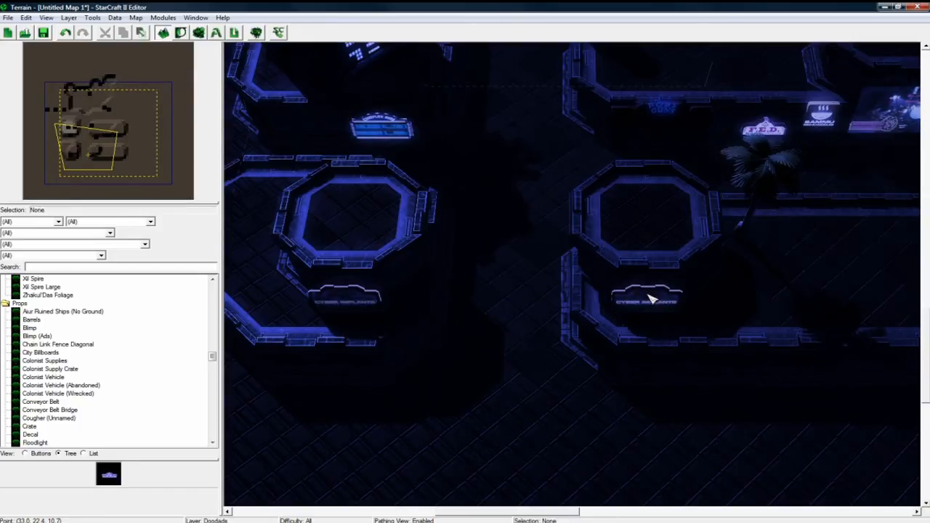
Review and confirm the Cyber Implants billboard's properties
left_click(647, 298)
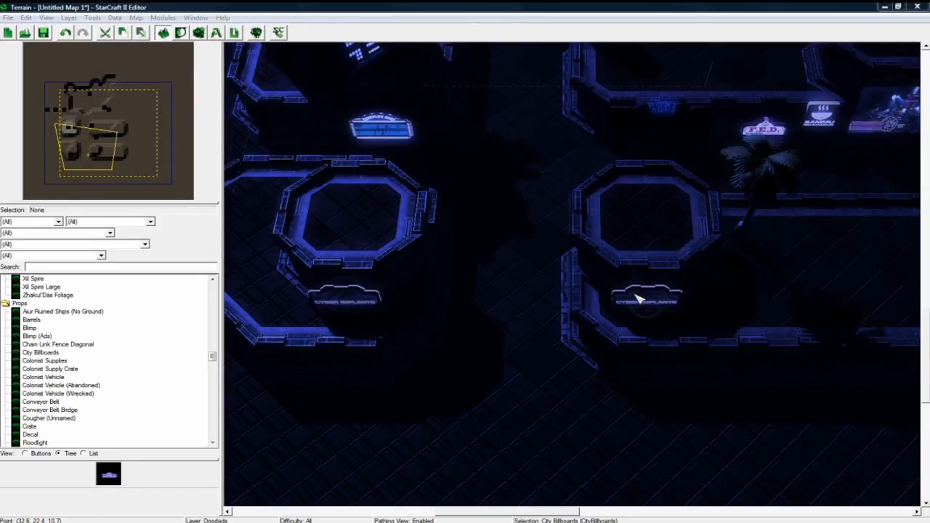
double_click(639, 298)
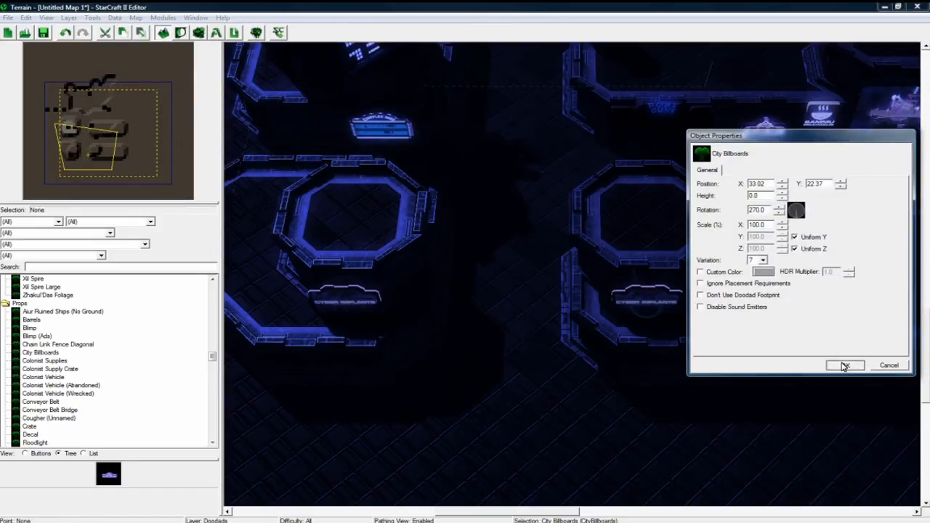
left_click(846, 366)
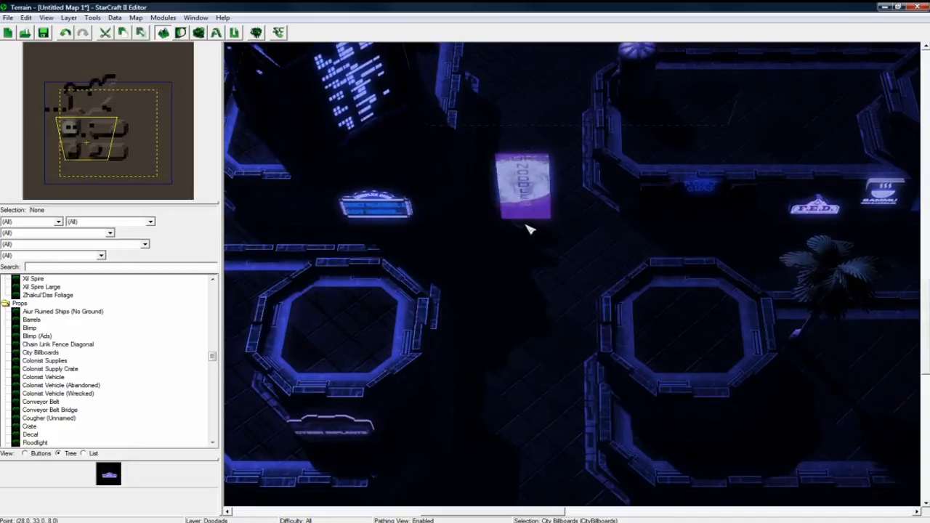
Set the purple billboard's value to 4, then place another billboard by the domed tower
double_click(524, 185)
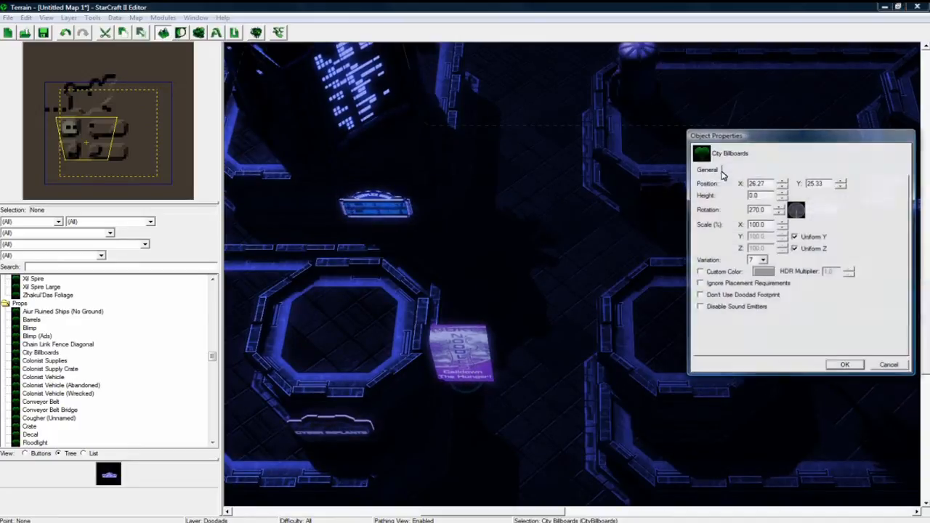
type("4")
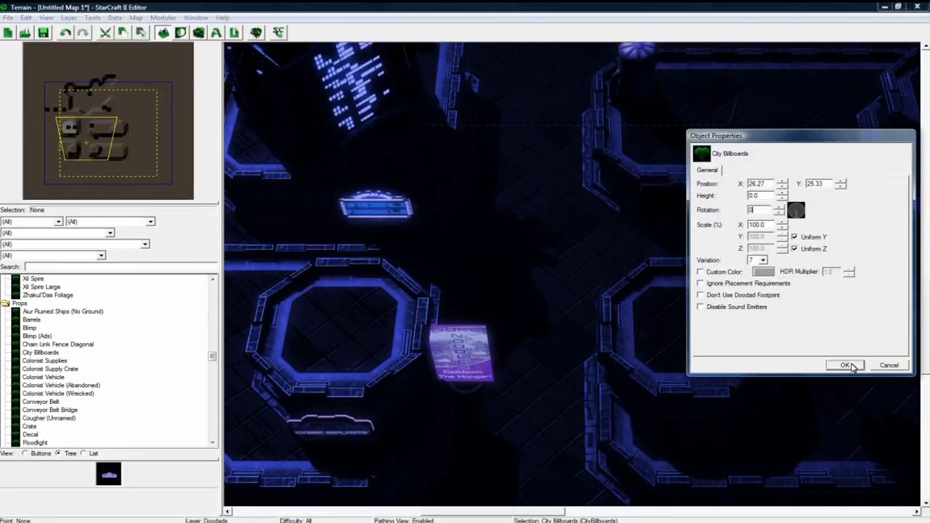
left_click(845, 365)
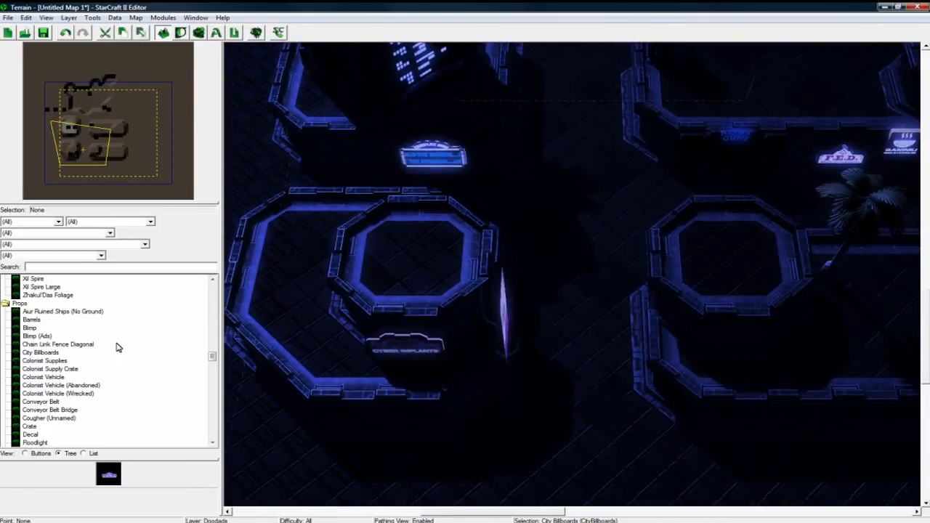
left_click(487, 240)
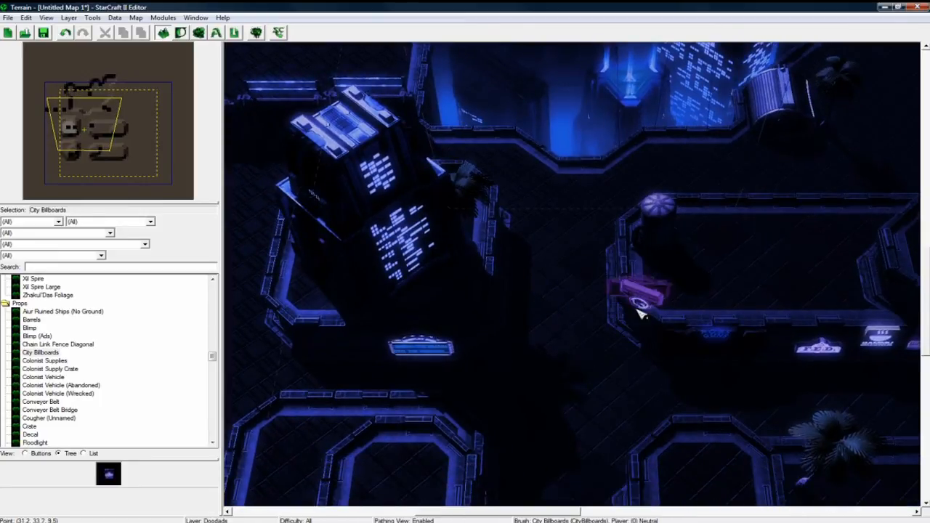
double_click(640, 298)
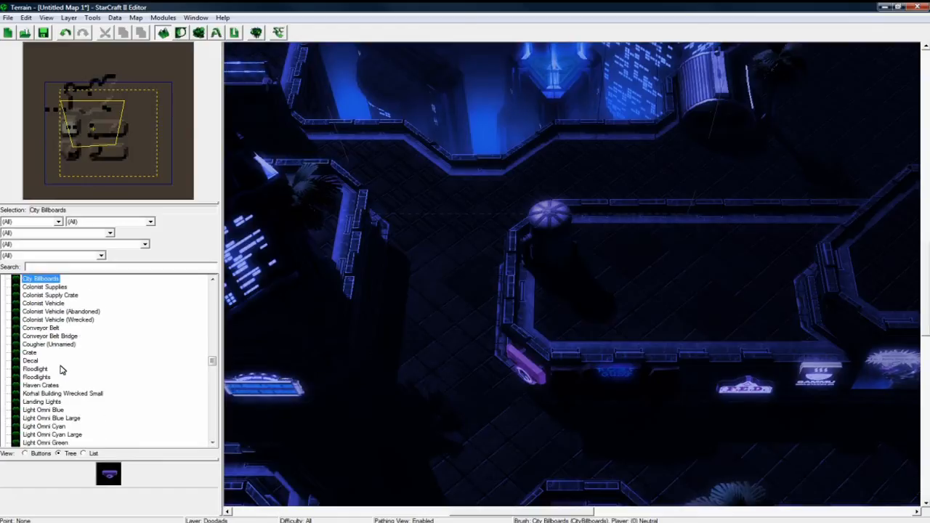
Place two Floodlights rotated about 315°, one at the skyscraper platform corner
left_click(37, 352)
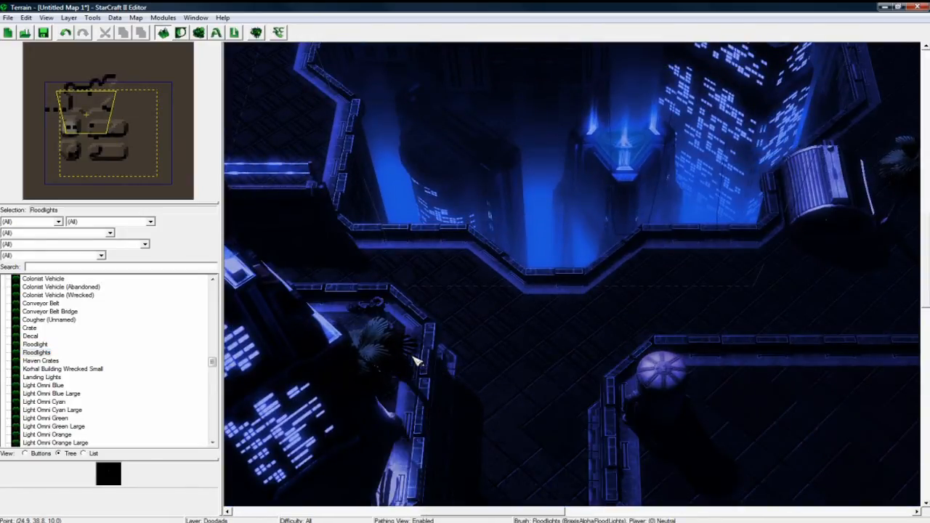
double_click(386, 313)
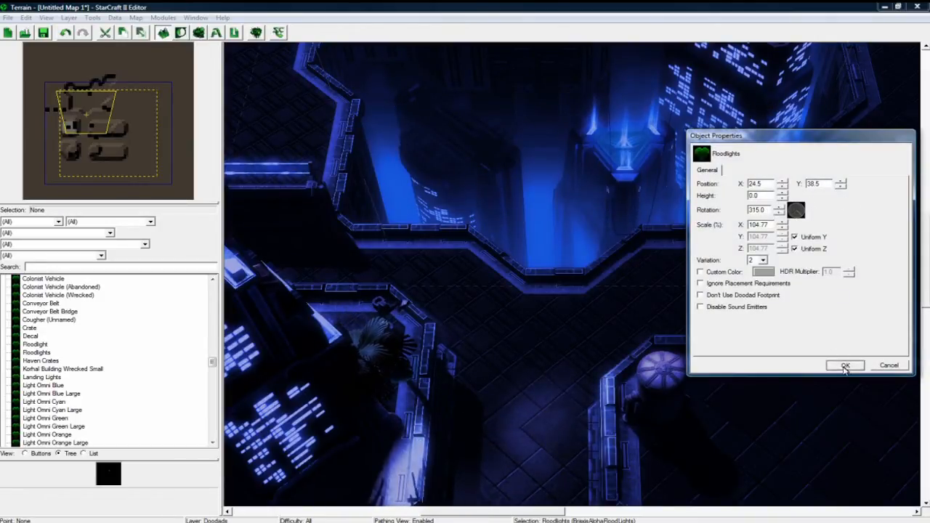
left_click(845, 365)
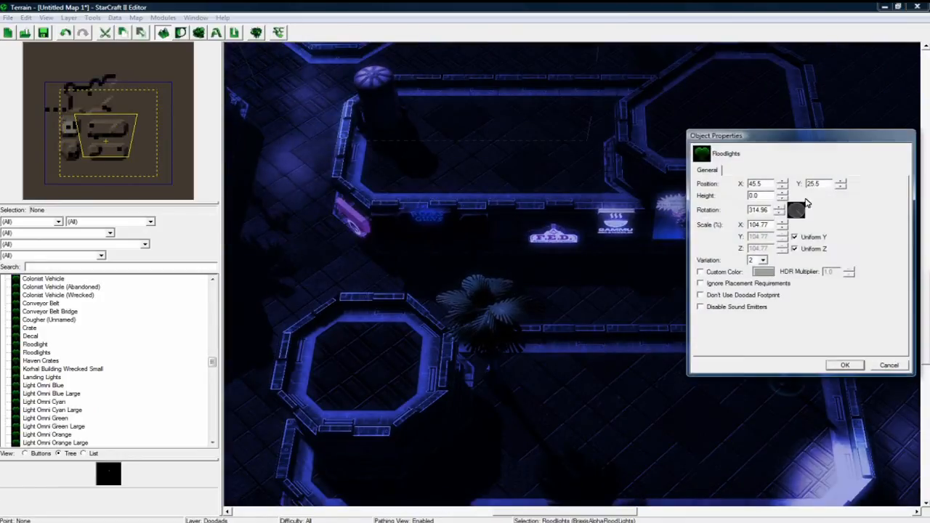
left_click(846, 365)
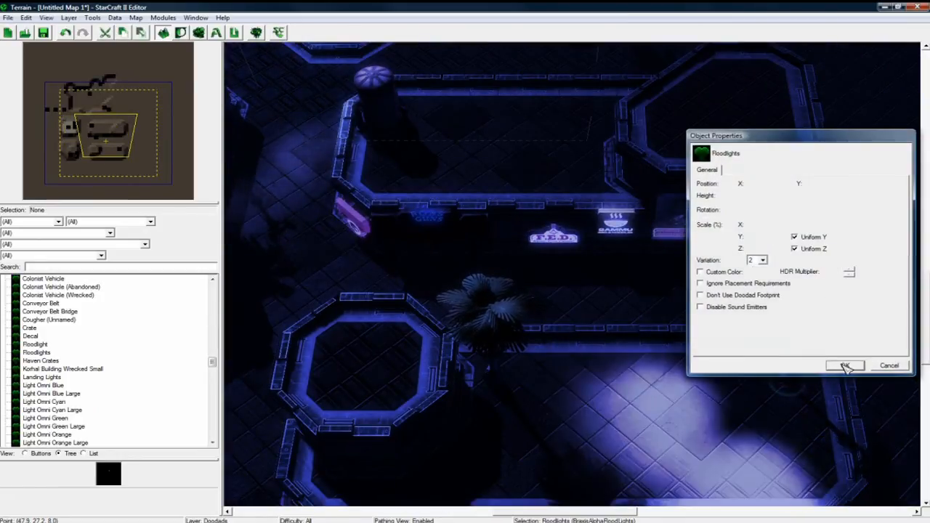
Place a Blimp (Ads) doodad over the lit plaza beside the palm tree, rotated about 188°
left_click(845, 366)
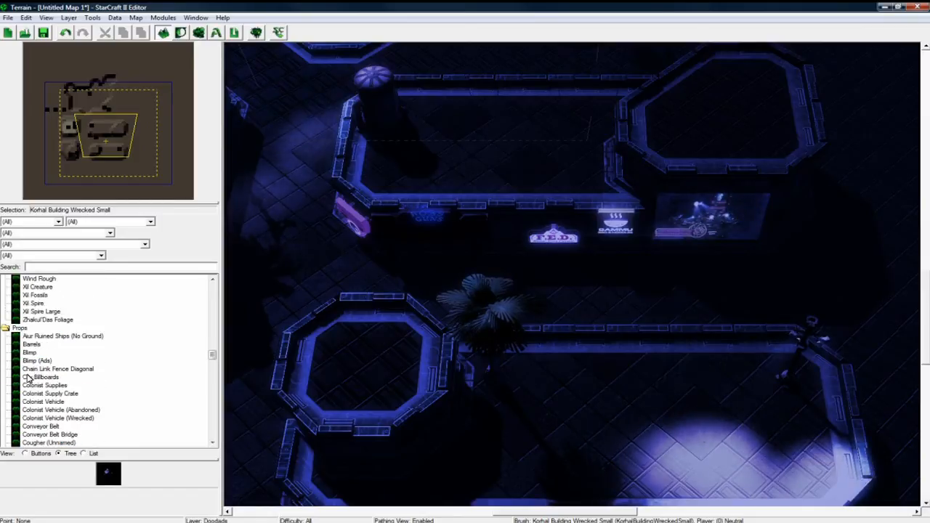
left_click(37, 361)
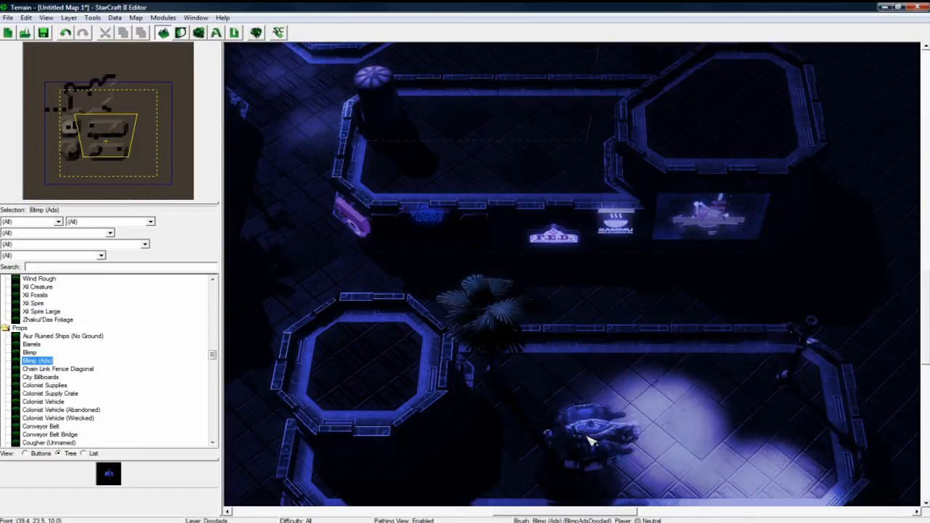
left_click(589, 422)
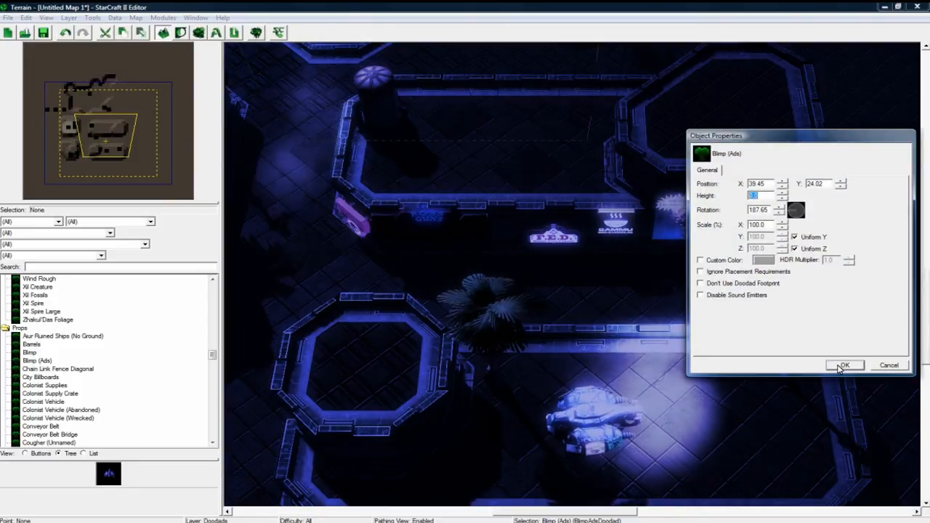
left_click(845, 365)
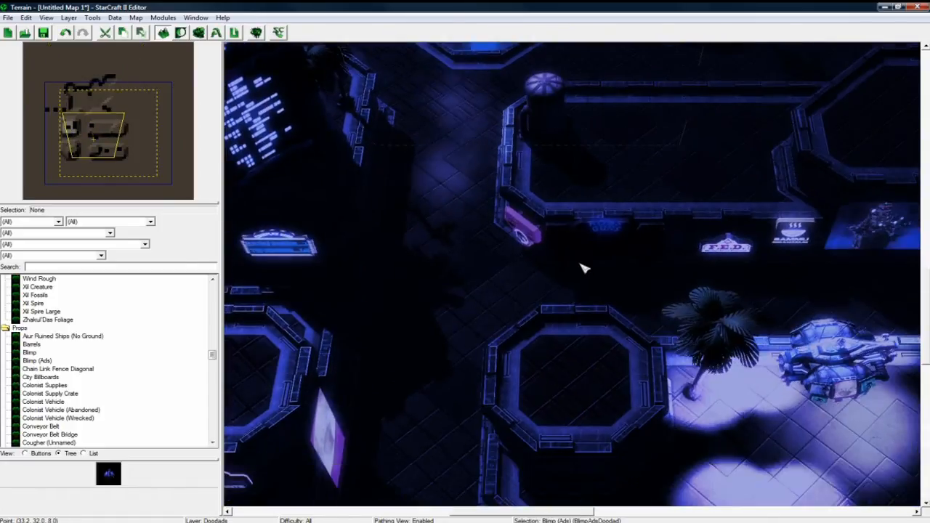
Place a Floodlight pole in the dark street
left_click(45, 288)
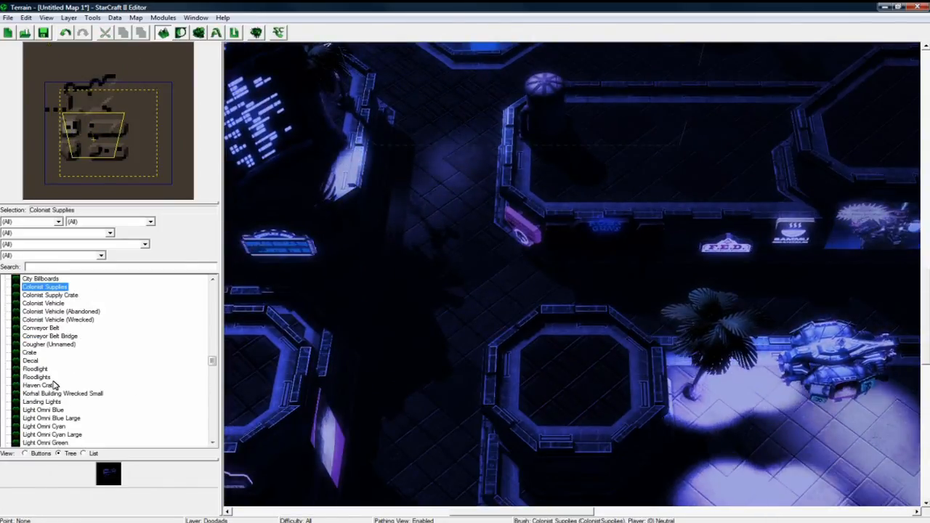
left_click(35, 344)
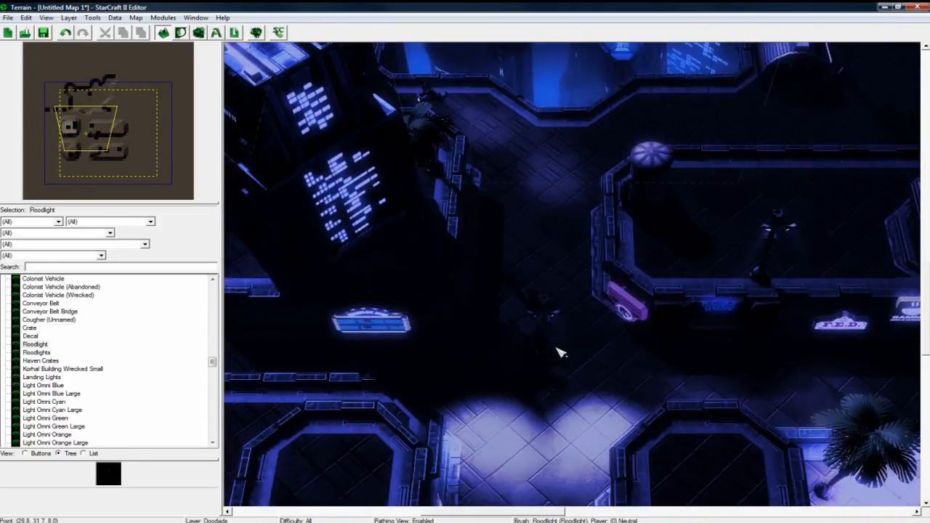
left_click(42, 311)
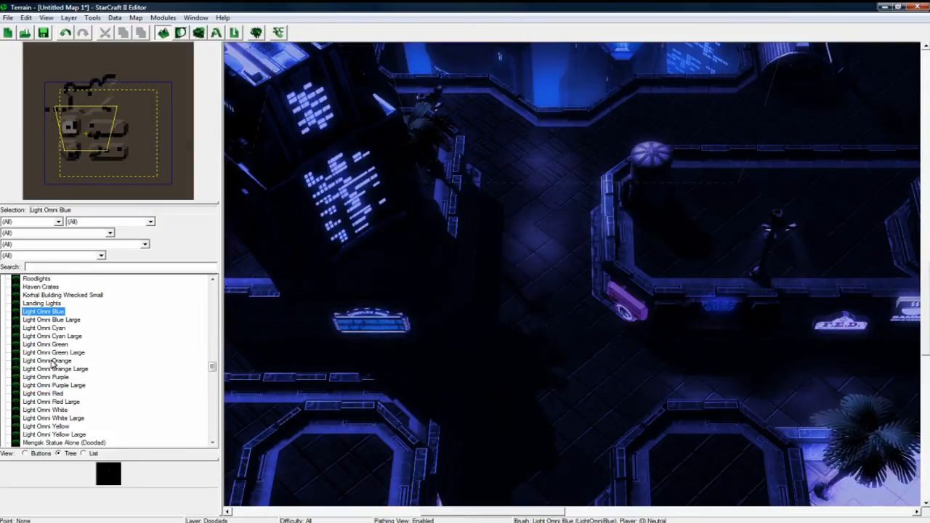
Add Power Cables across the street from the lit skyscraper, rotated about 163°
scroll("down", 3)
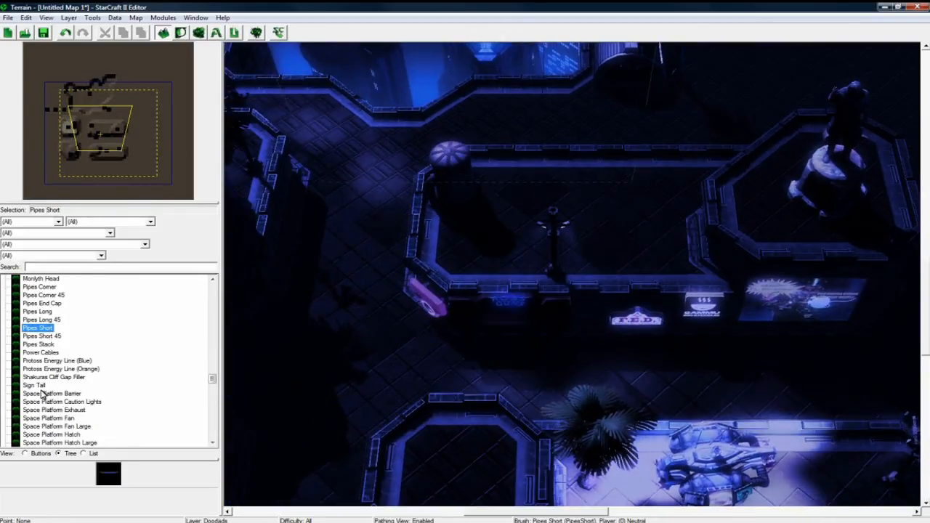
left_click(41, 352)
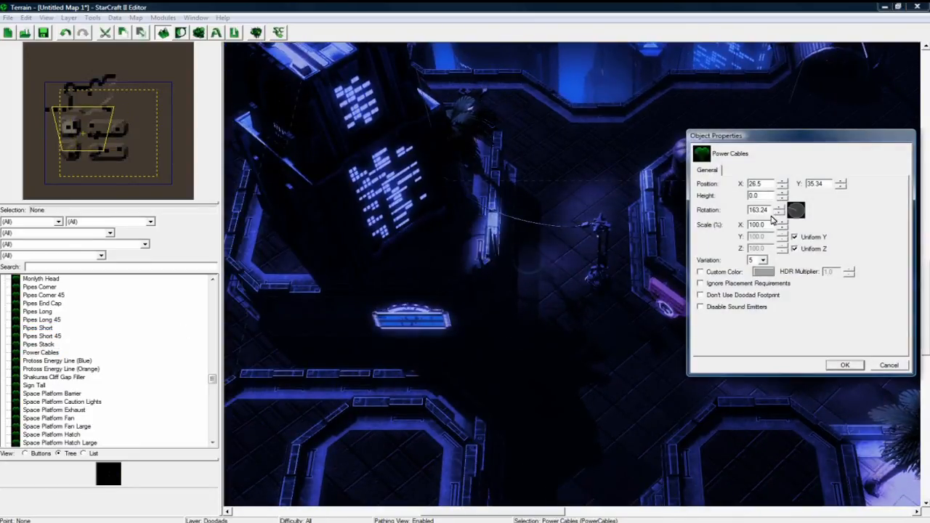
left_click(845, 365)
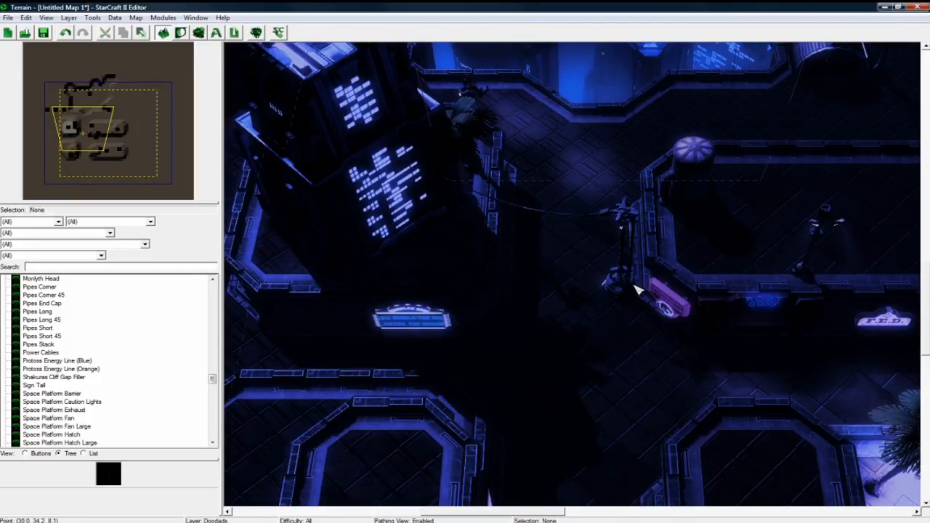
left_click(665, 291)
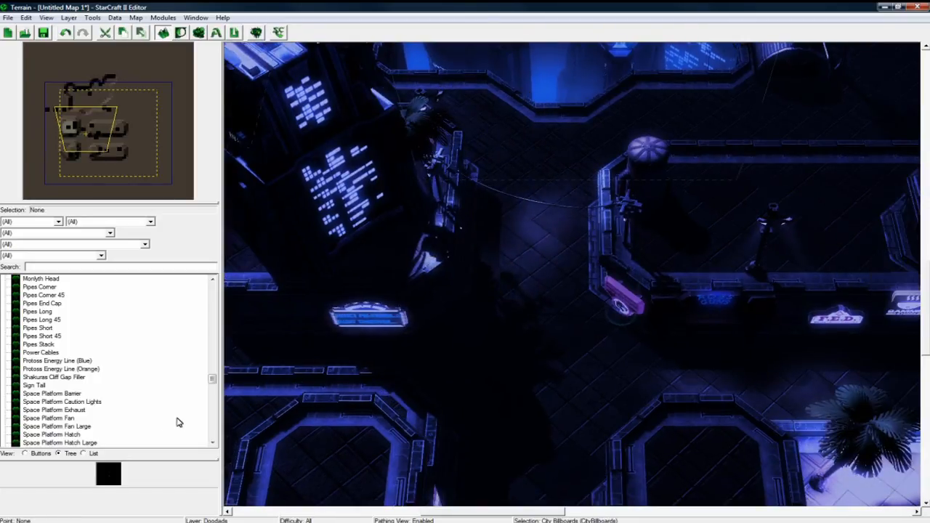
Place a Space Platform Hatch and two Space Platform Signs turned about 222° below the skyscraper
left_click(35, 385)
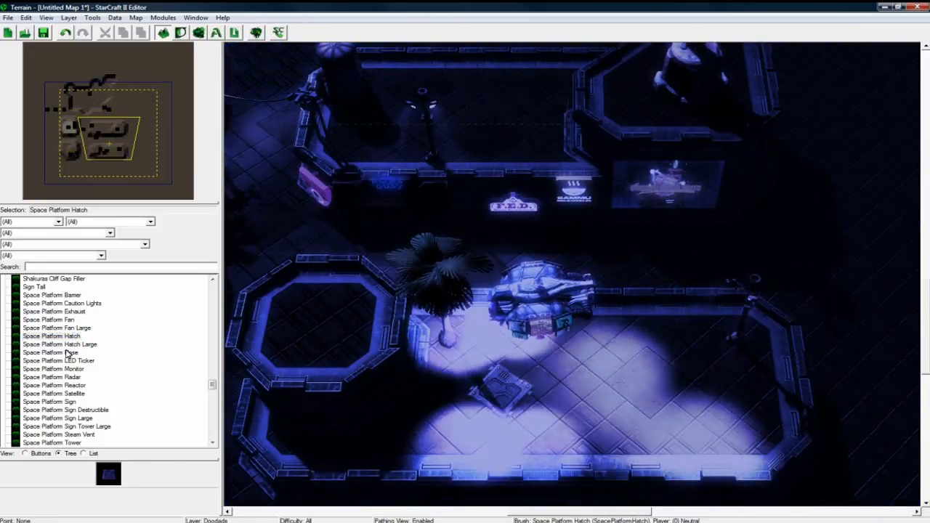
left_click(54, 376)
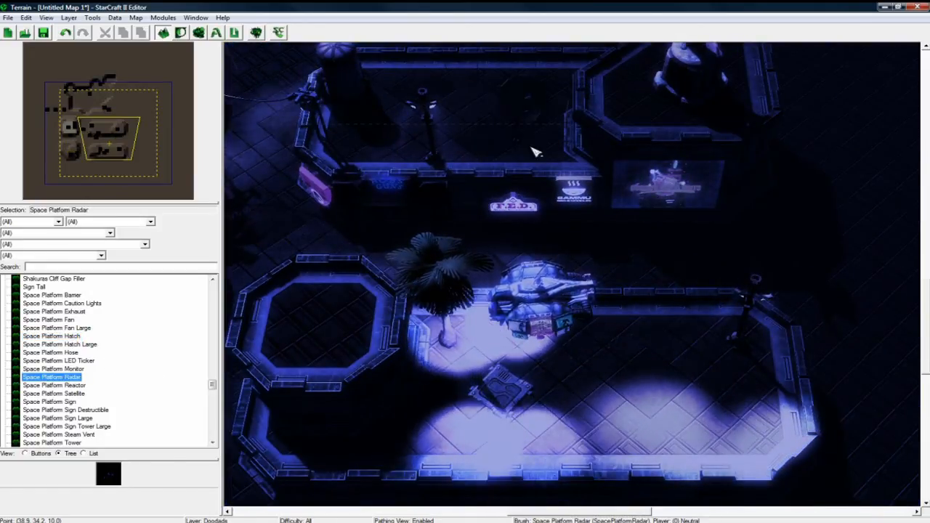
left_click(49, 401)
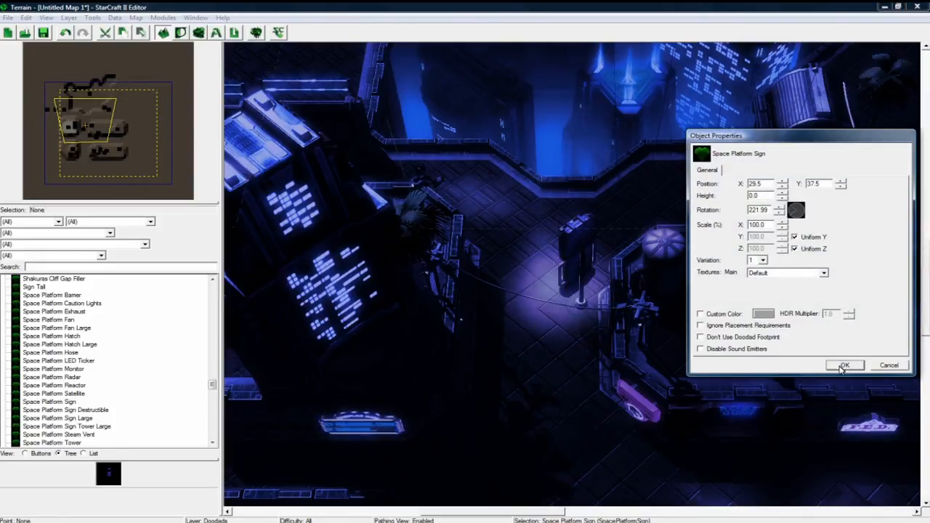
left_click(844, 365)
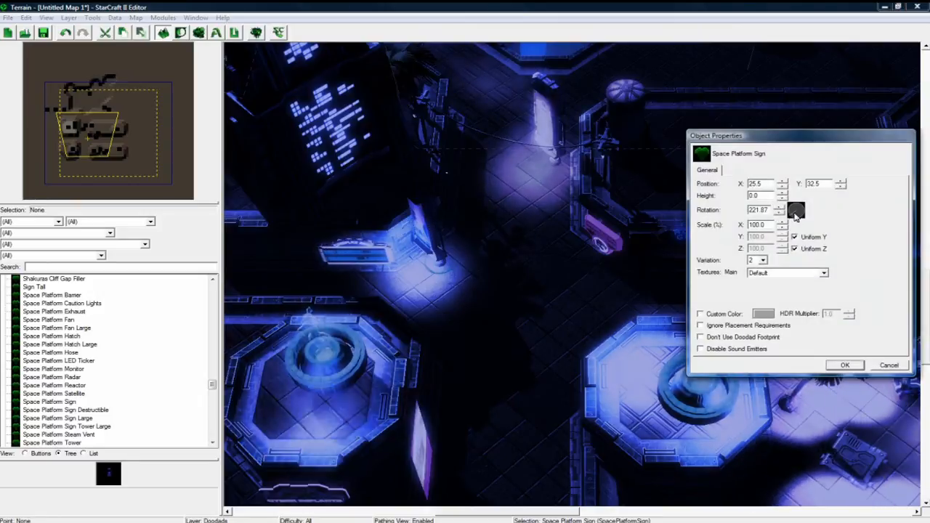
left_click(845, 365)
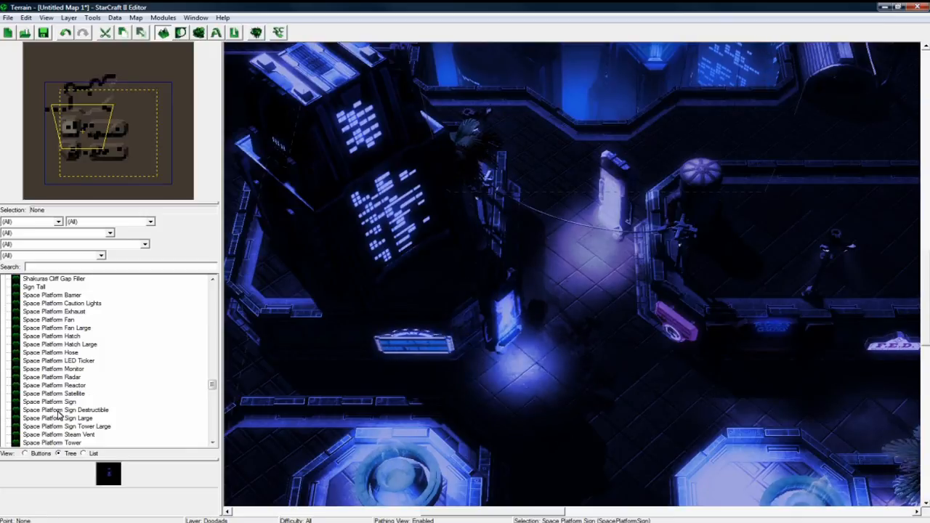
left_click(53, 418)
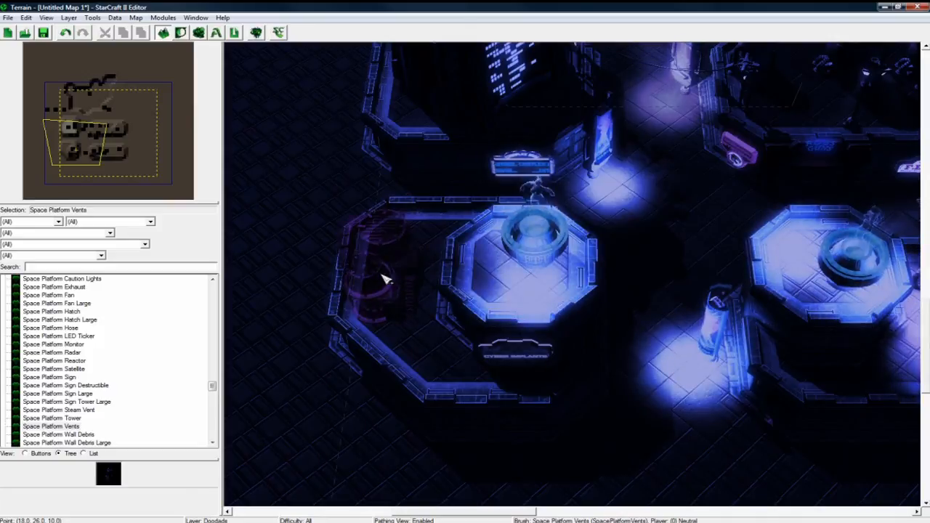
left_click(58, 410)
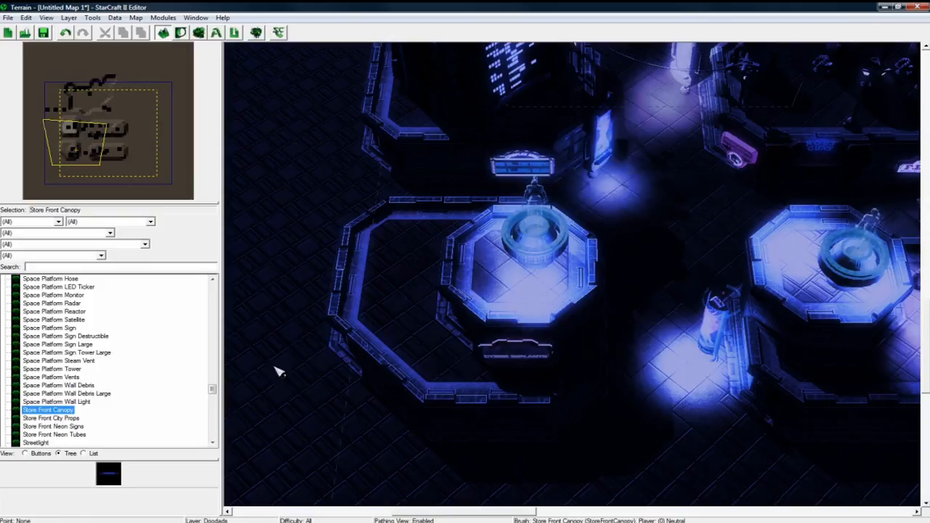
left_click(51, 418)
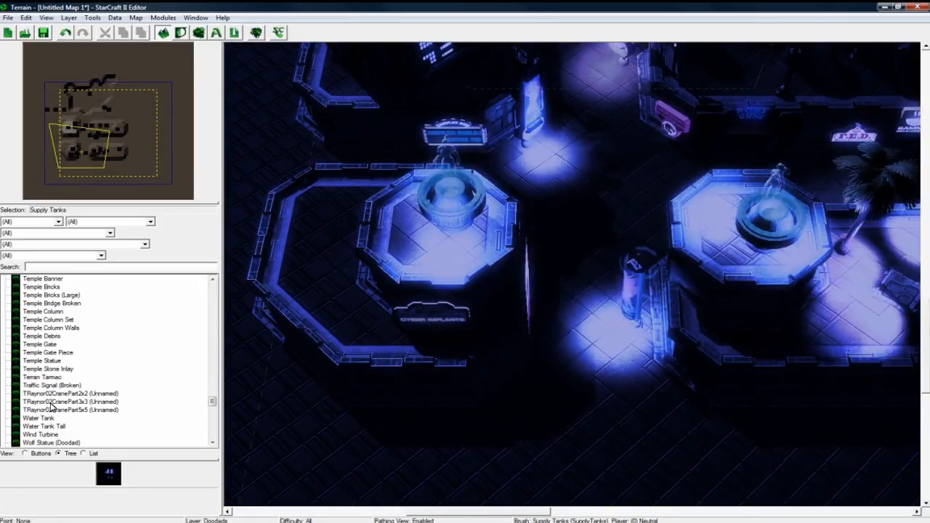
left_click(40, 361)
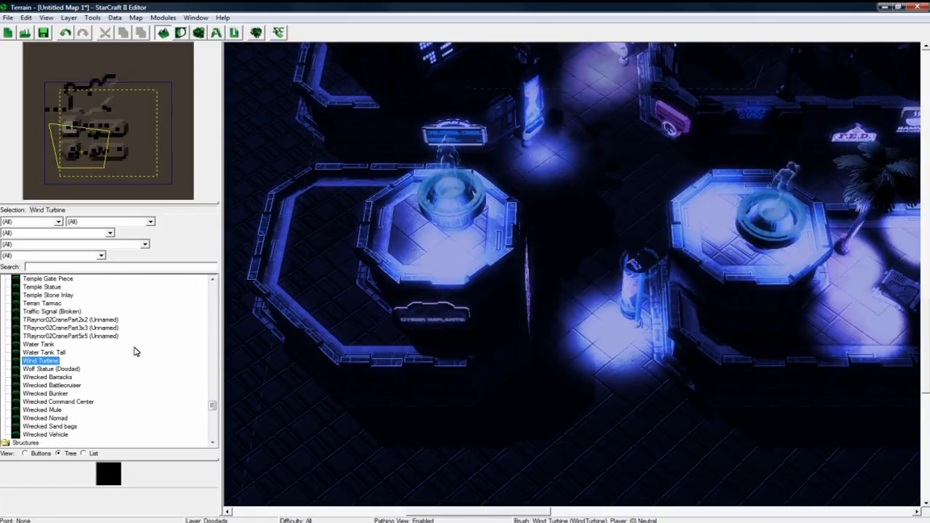